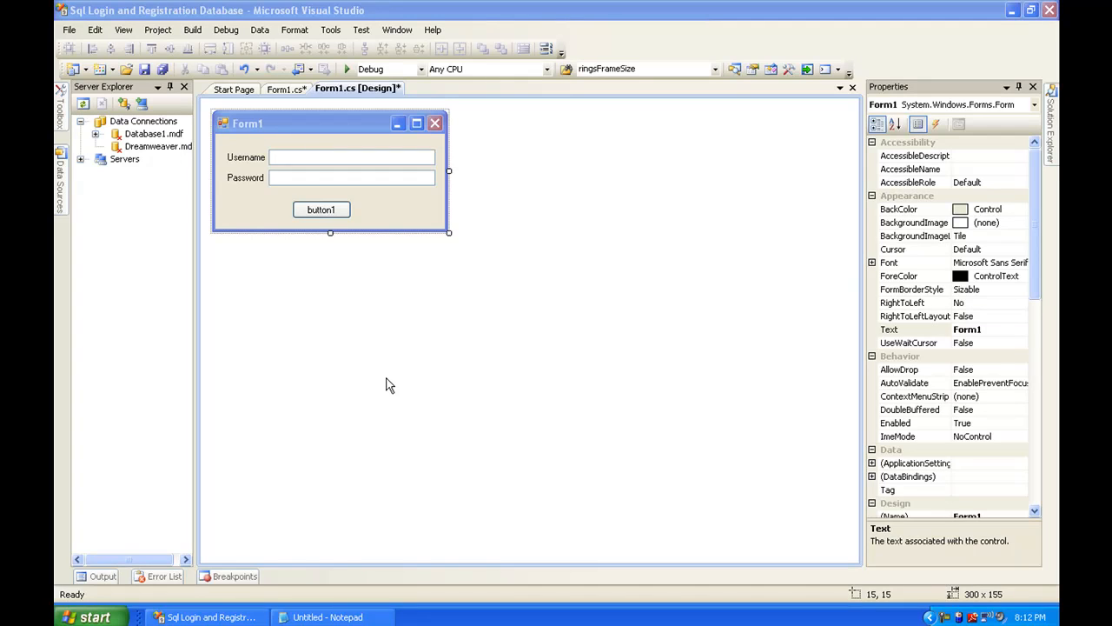
mouse_move(314, 179)
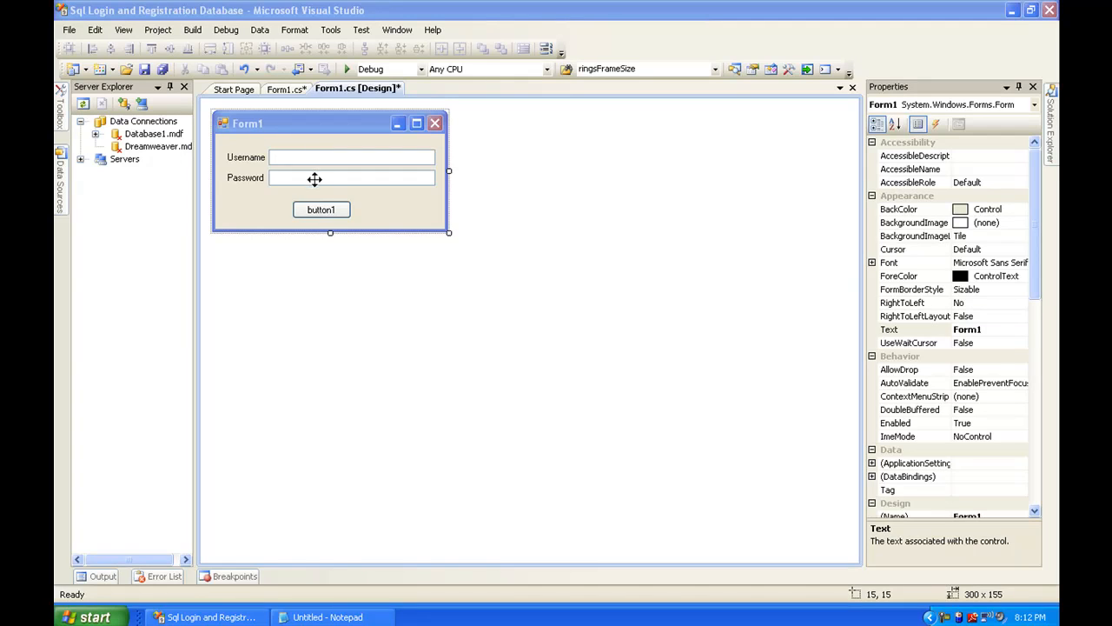
mouse_move(306, 157)
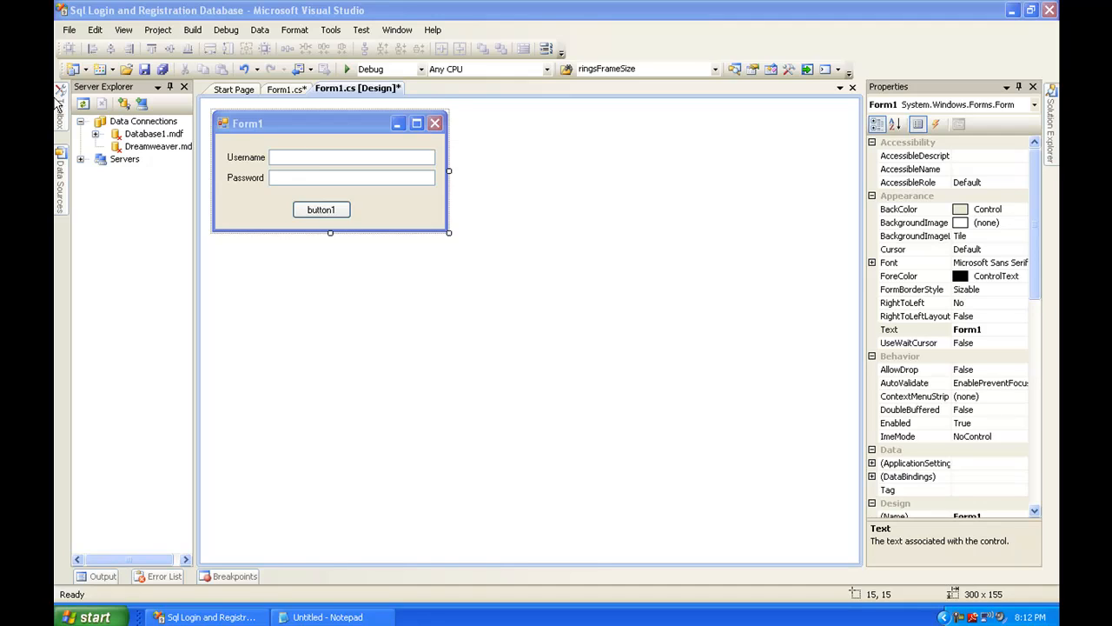
mouse_move(664, 318)
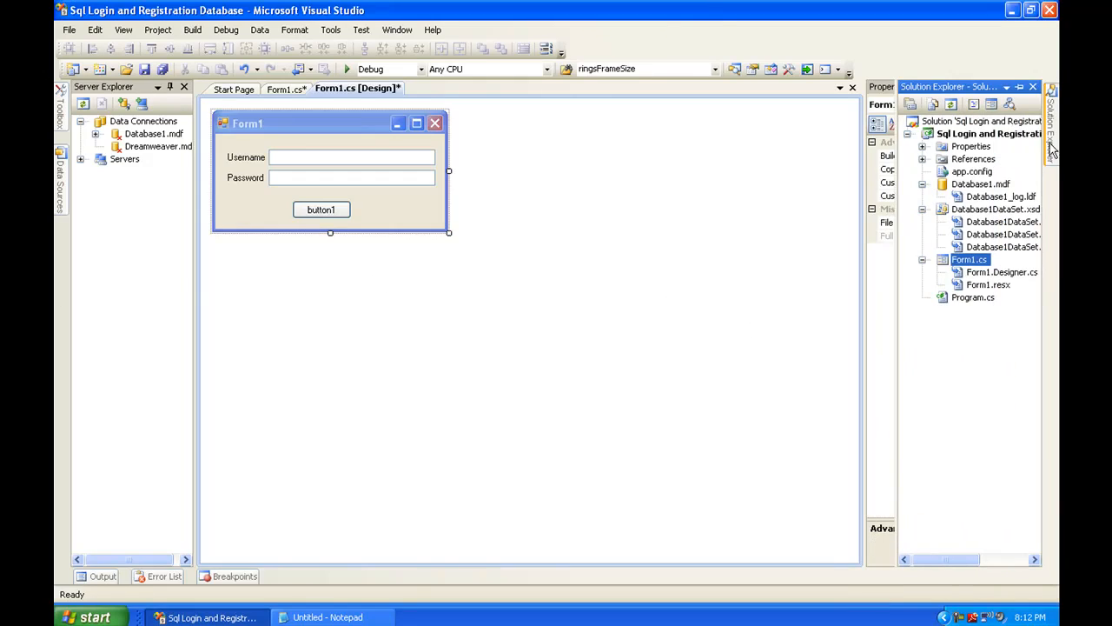
right_click(987, 132)
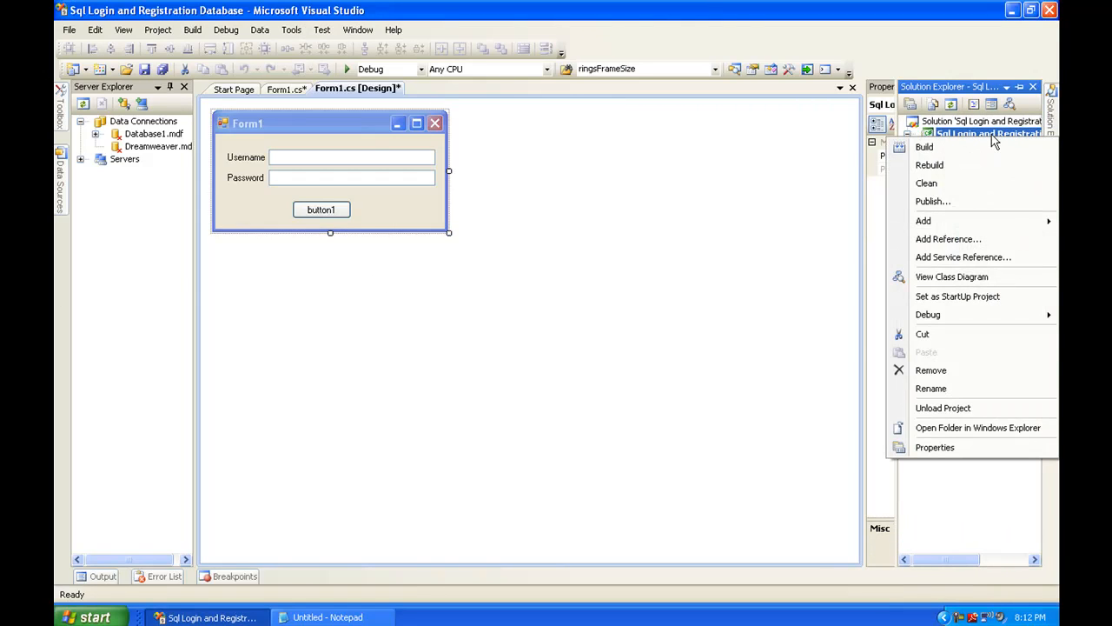
click(923, 219)
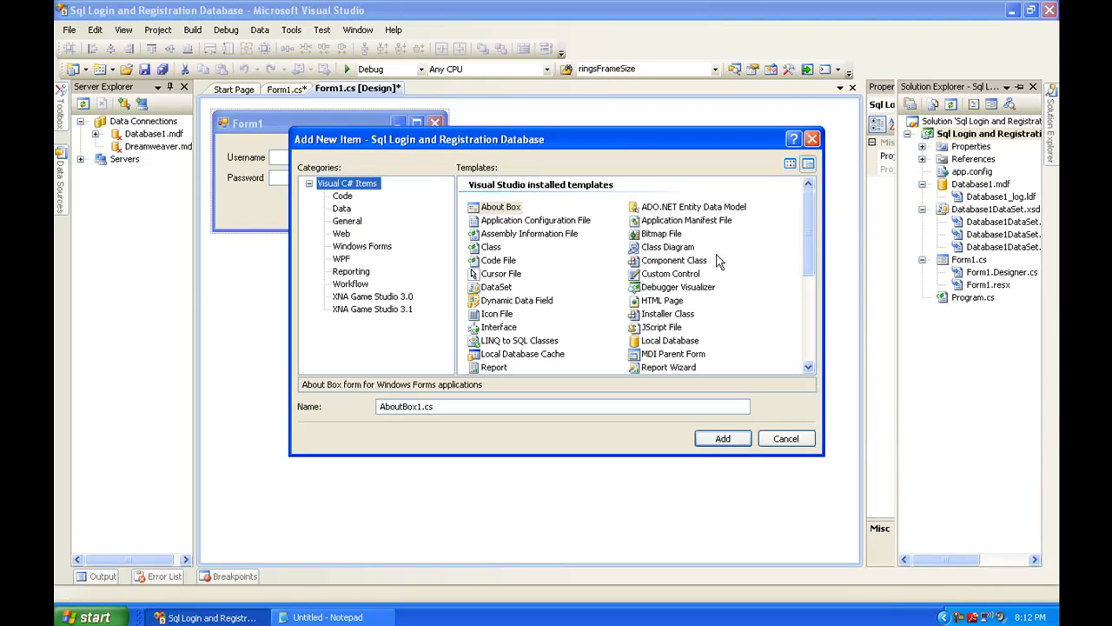
scroll(down, 3)
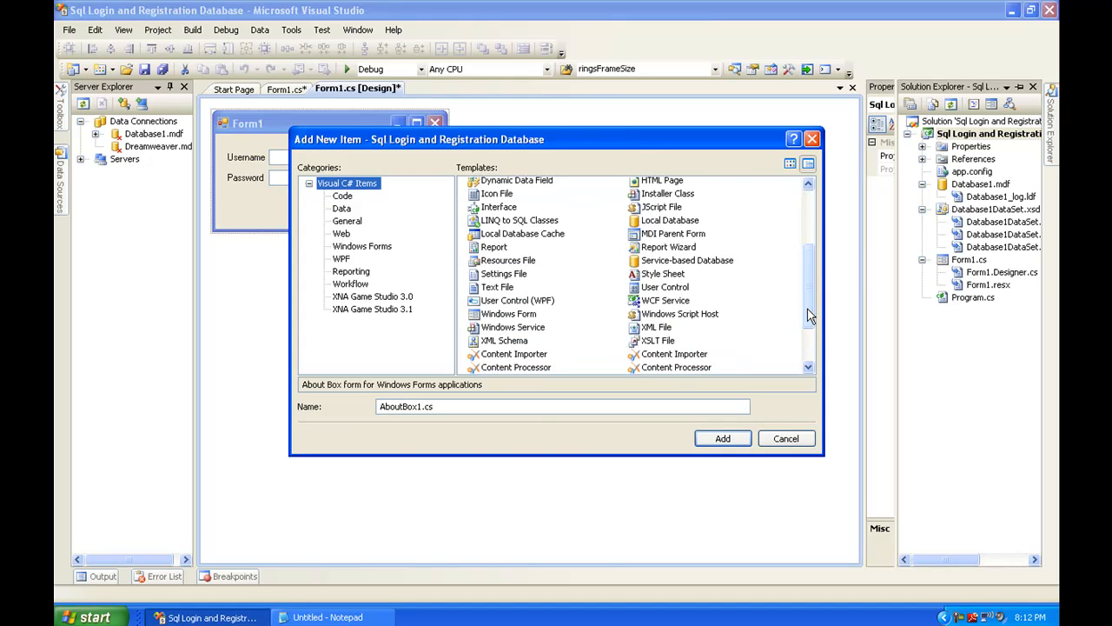
mouse_move(793, 456)
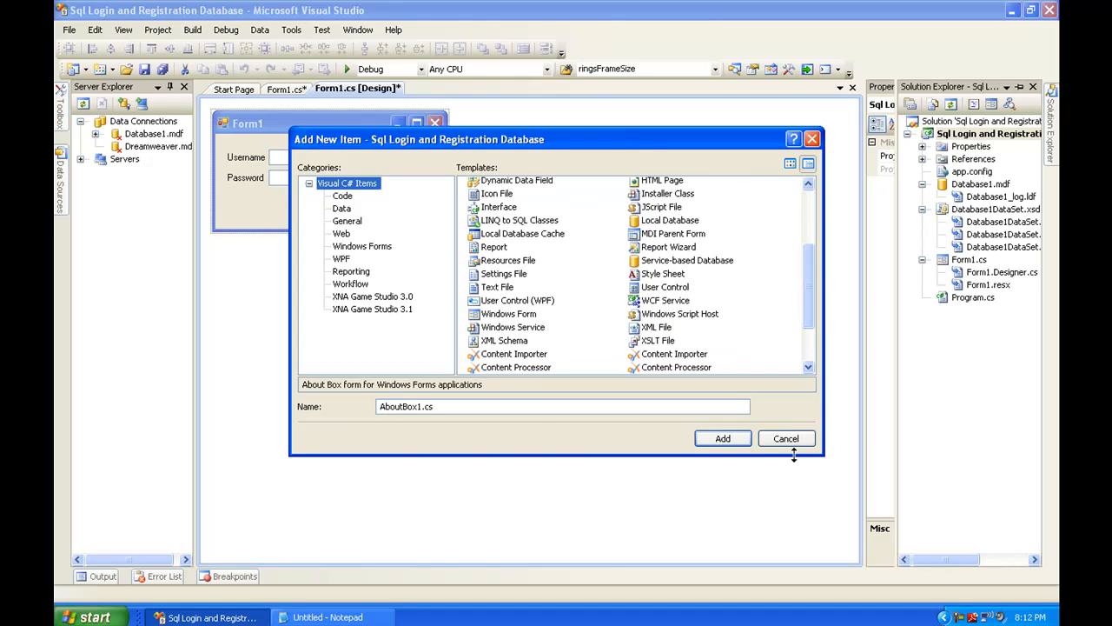
click(786, 437)
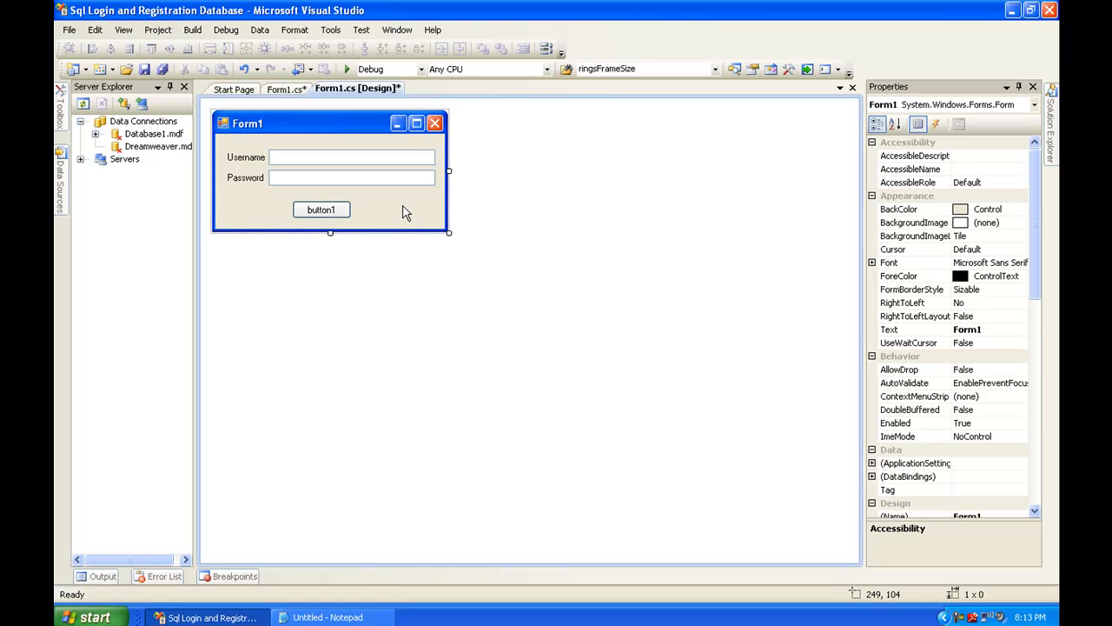
mouse_move(232, 158)
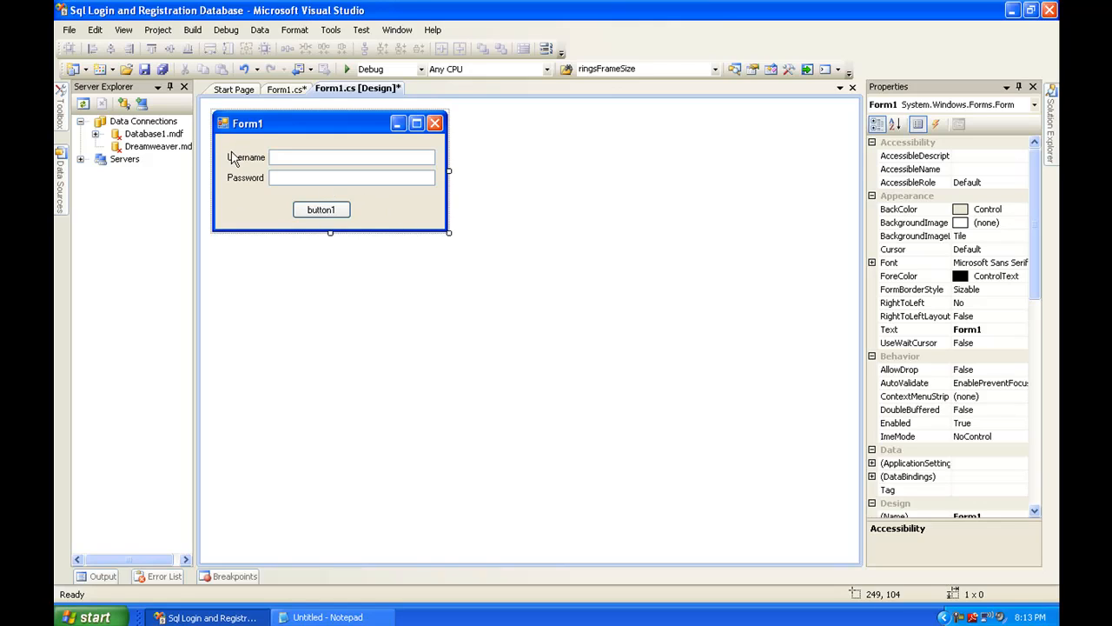
mouse_move(406, 182)
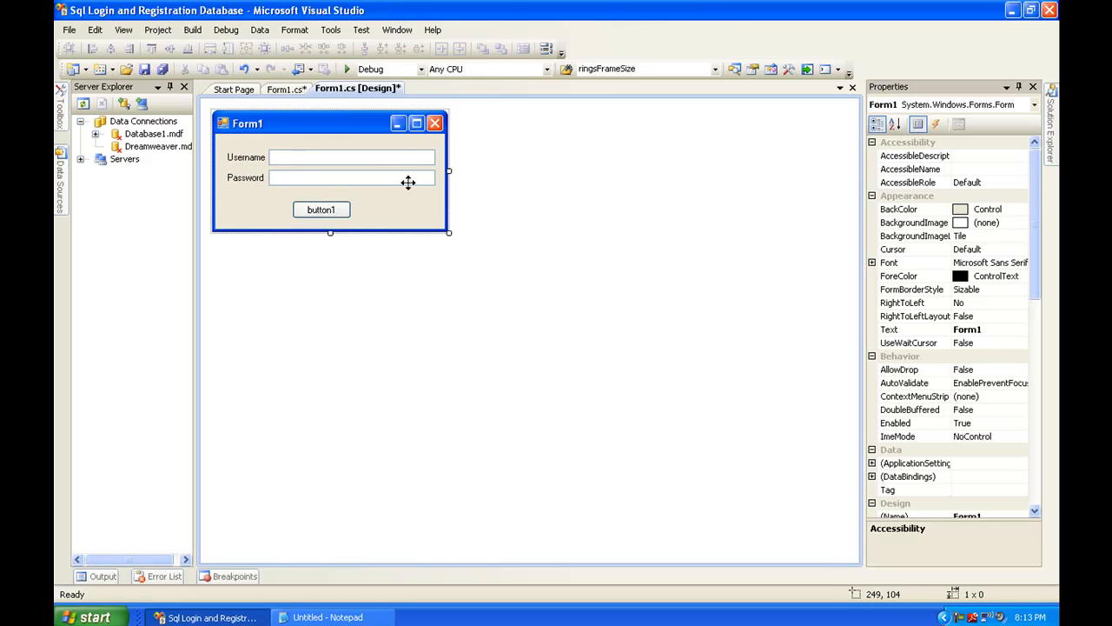
mouse_move(389, 160)
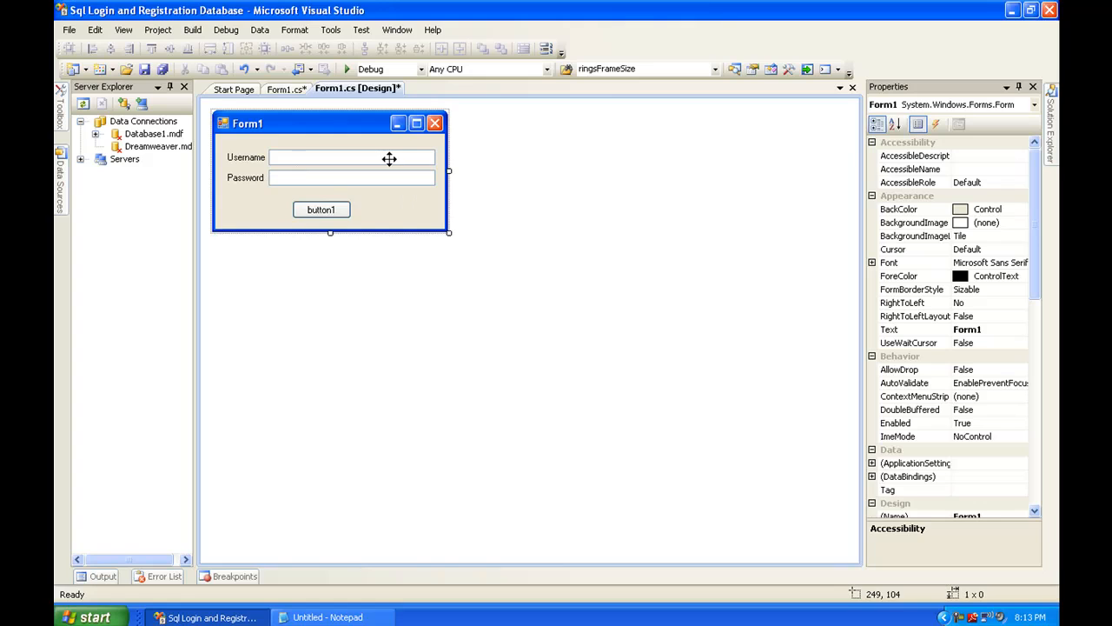
Open the button1_Click handler in Form1.cs from the login form's button.
click(320, 209)
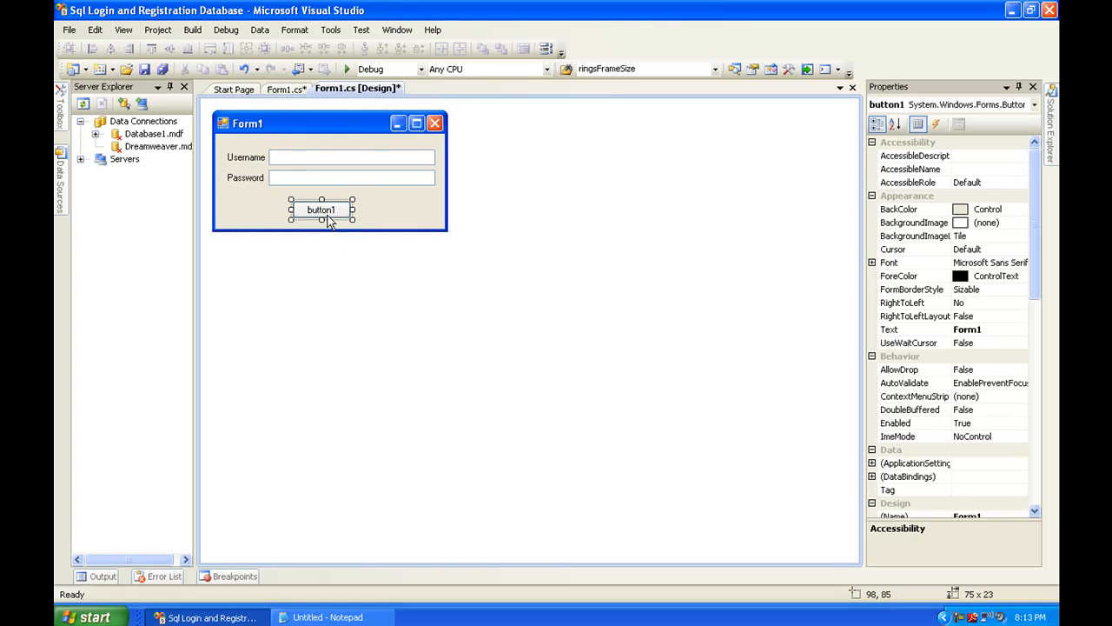
double_click(321, 209)
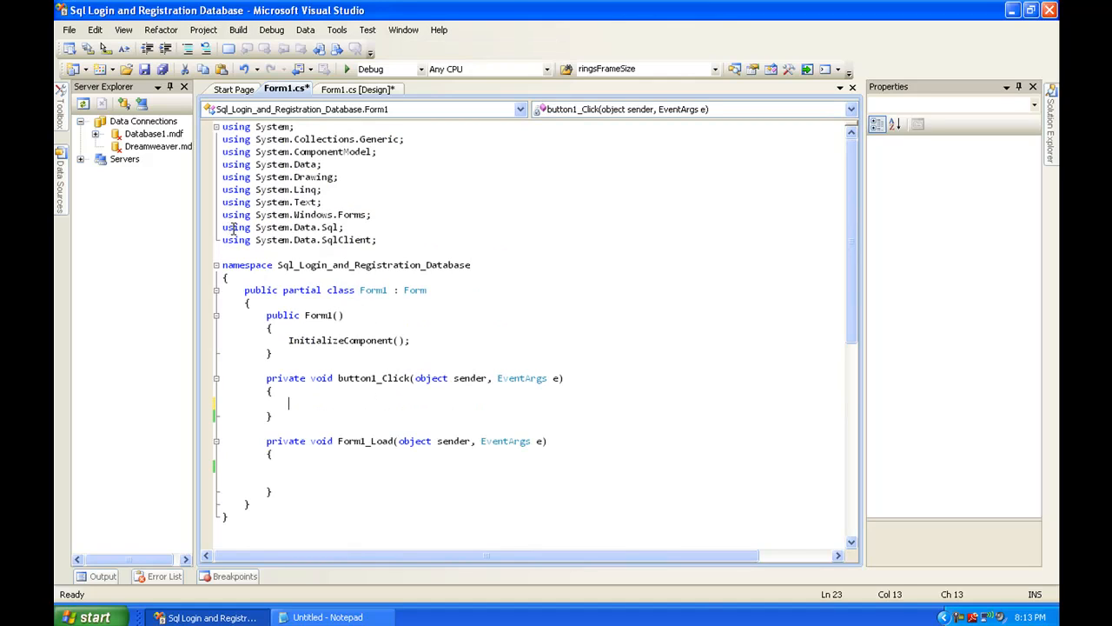
triple_click(299, 240)
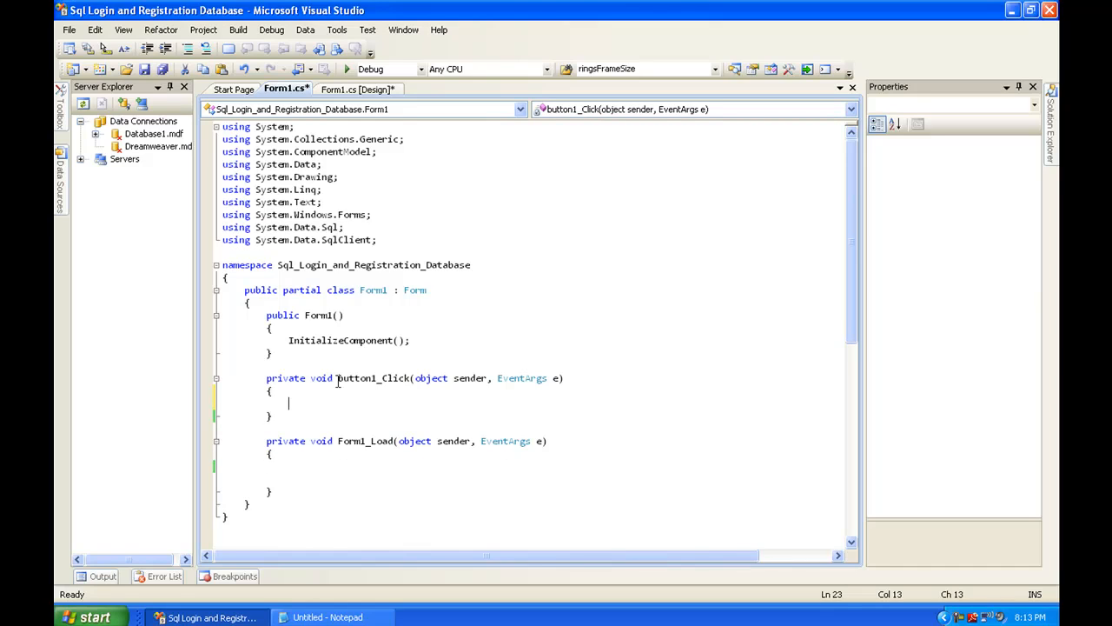
Begin declaring the connection string variable: connection = @.
text(Sql)
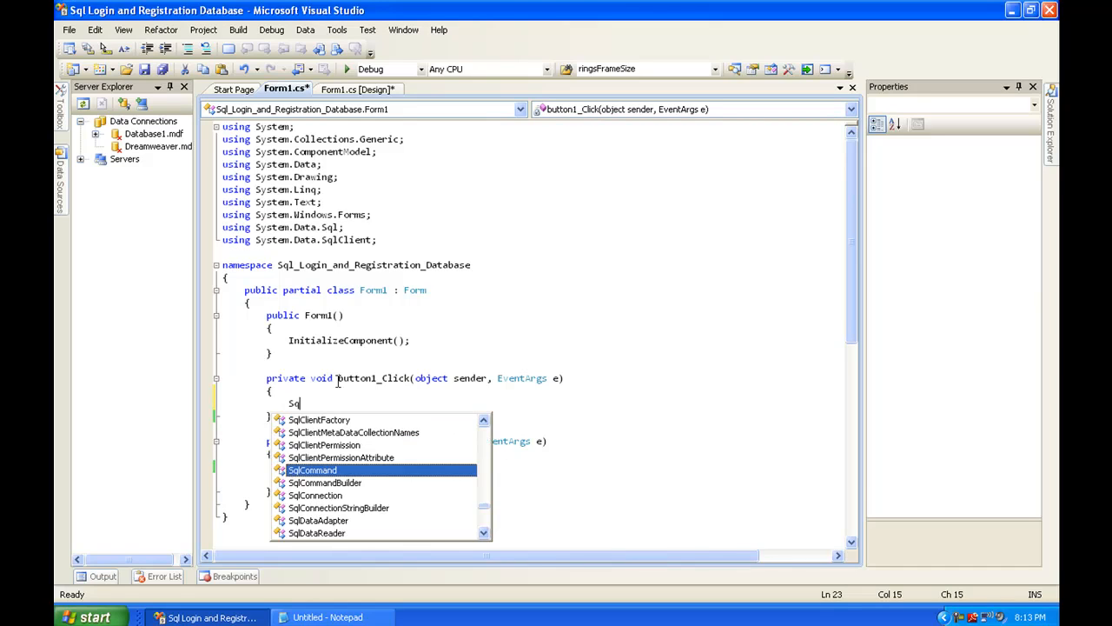
text(conn)
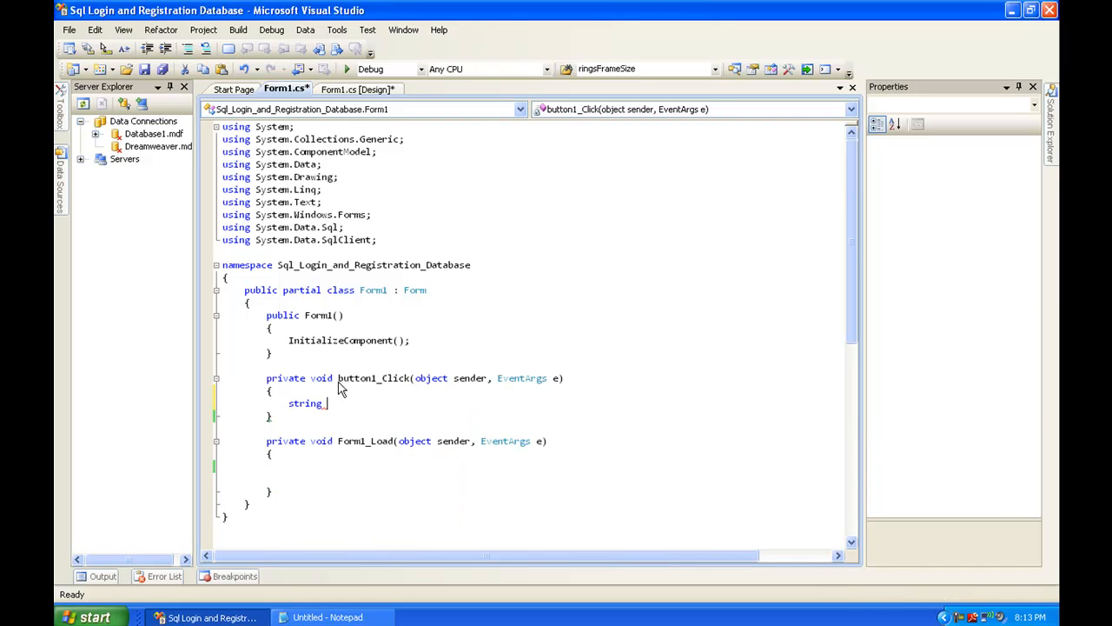
text(connection =)
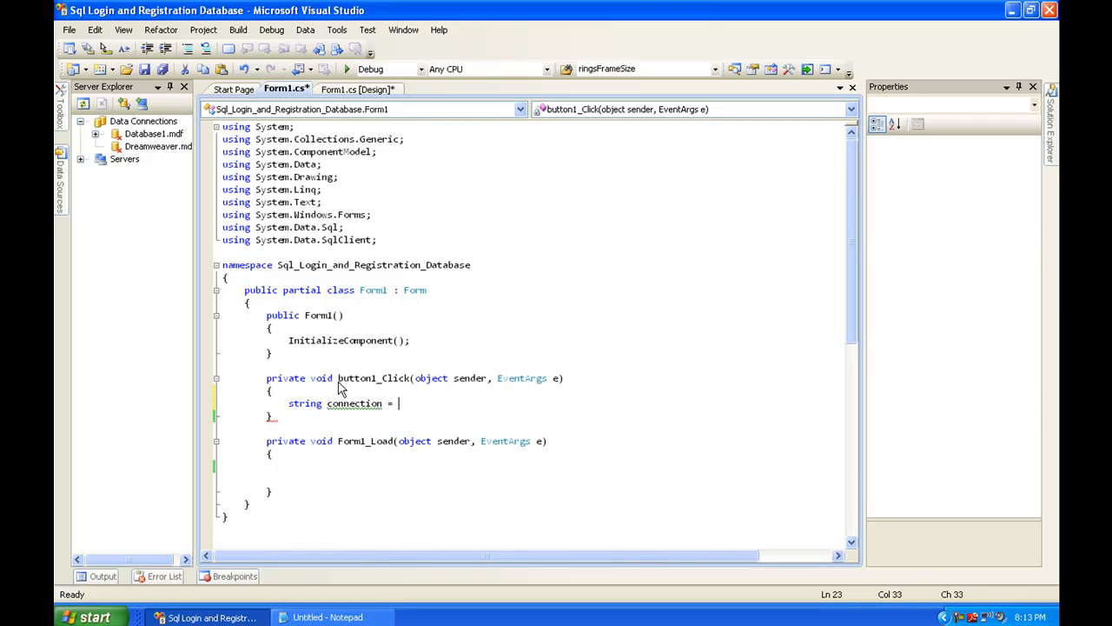
text(@)
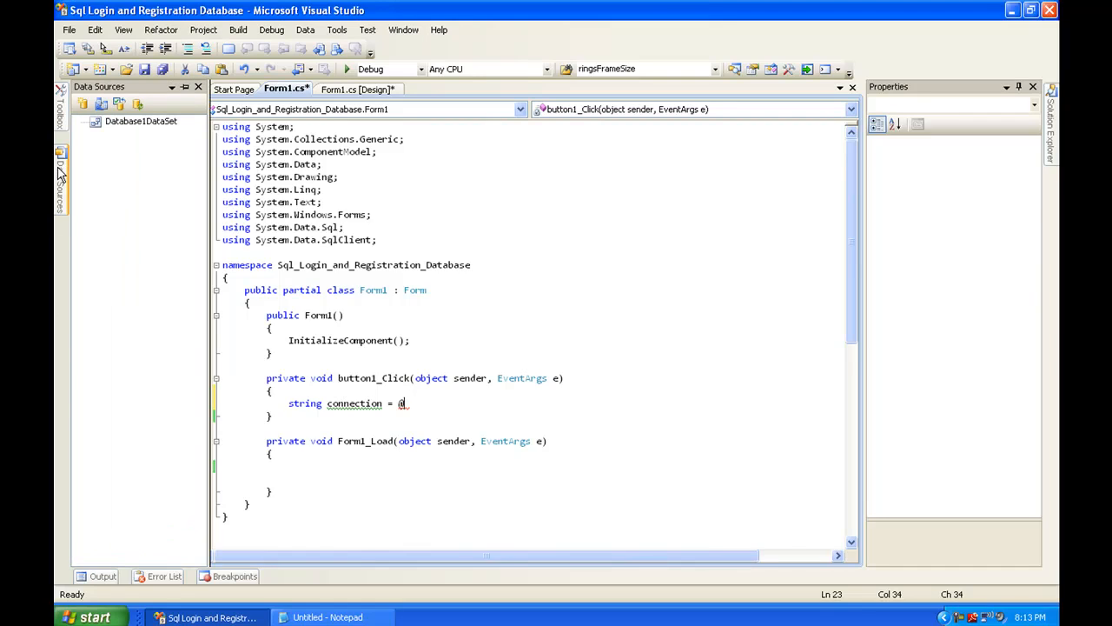
mouse_move(137, 104)
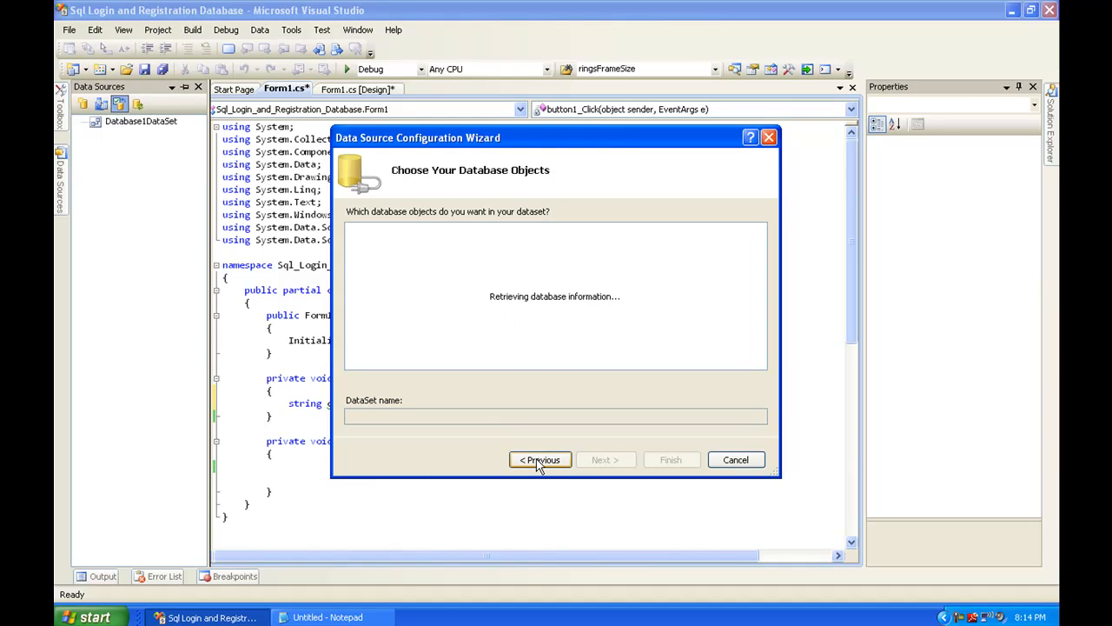
Copy the SQLEXPRESS Database1.mdf connection string from the data source wizard into connection.
click(538, 459)
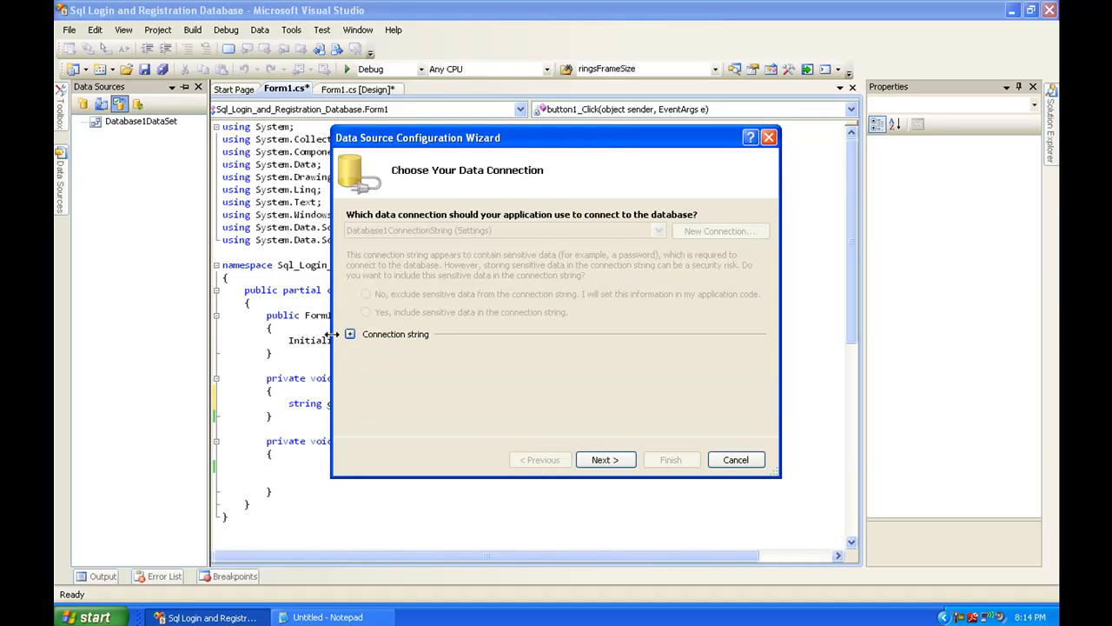
click(351, 334)
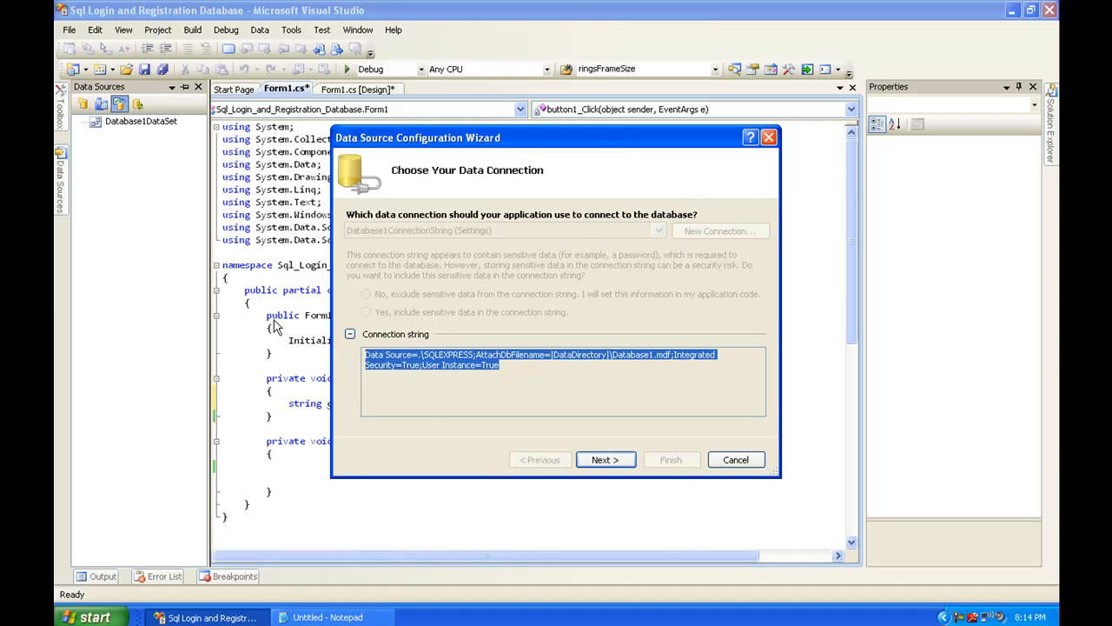
click(735, 459)
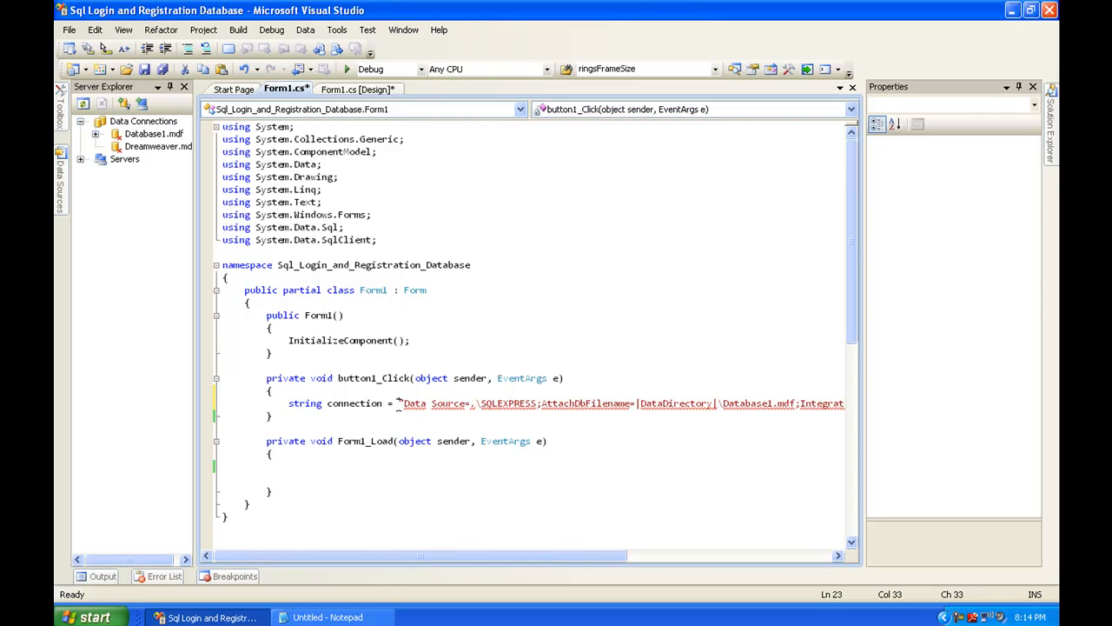
Finish the connection string and add SqlConnection cn = new SqlConnection(connection); then begin a try block.
text(@)
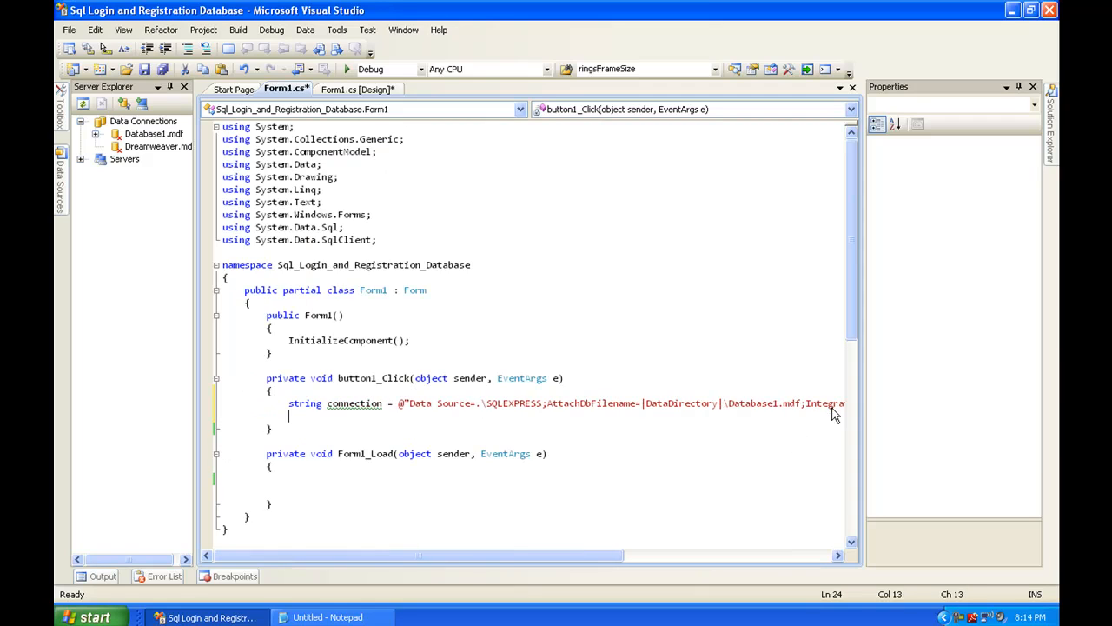
text(sql)
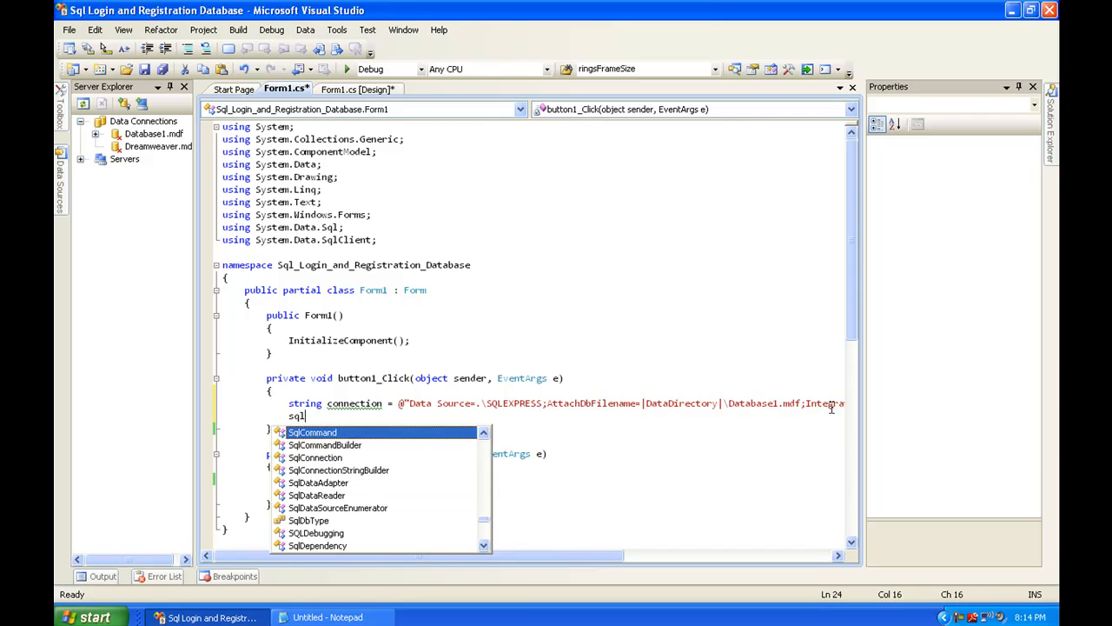
text(Connection)
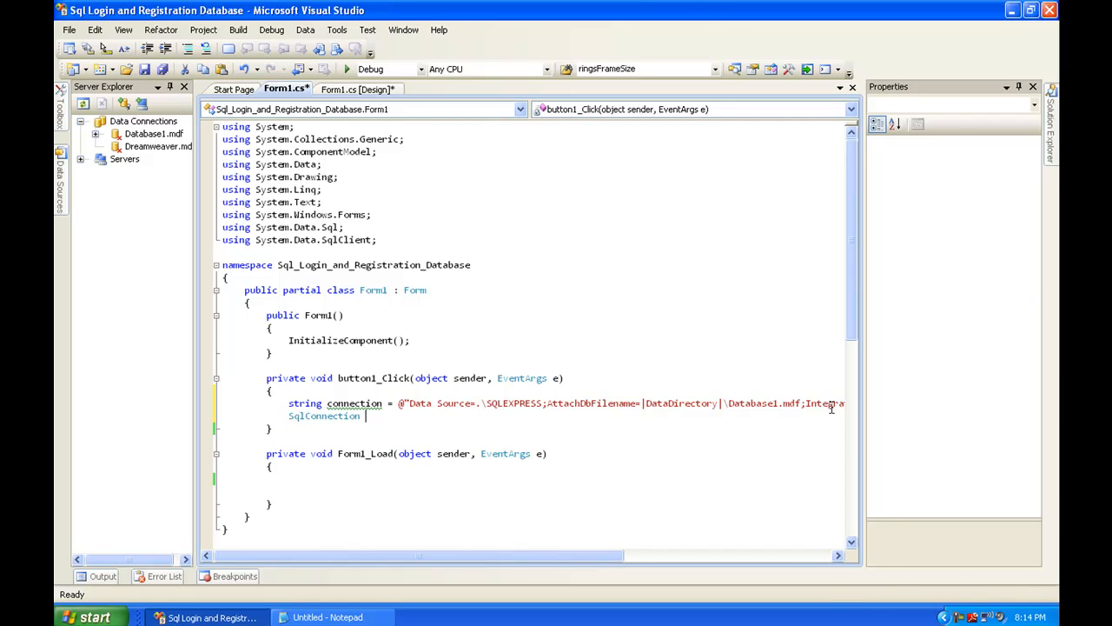
text(cn)
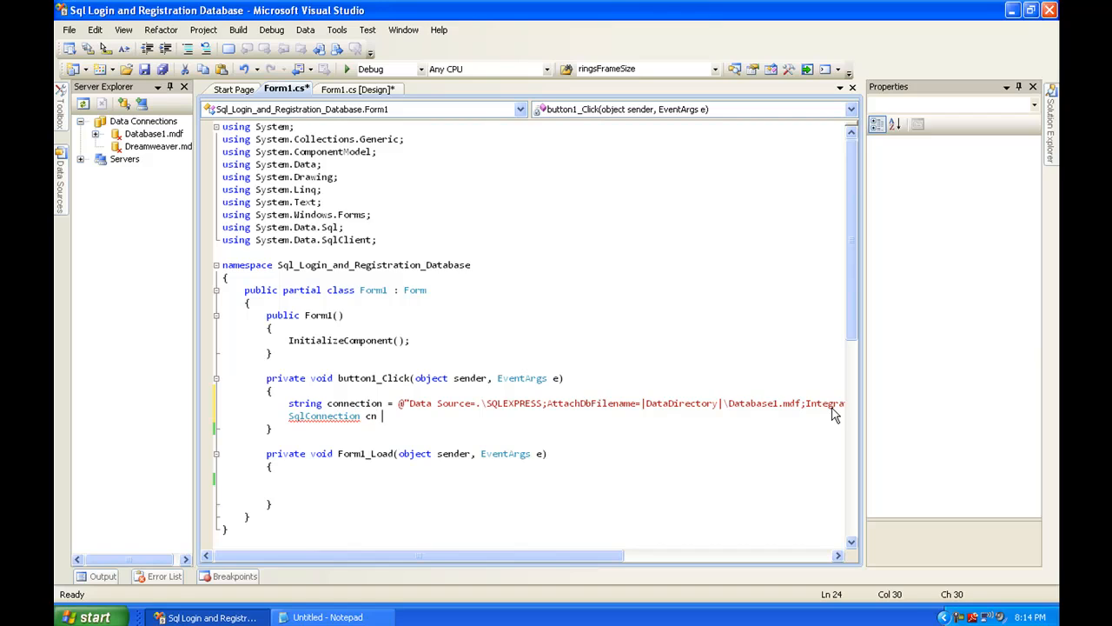
text(=)
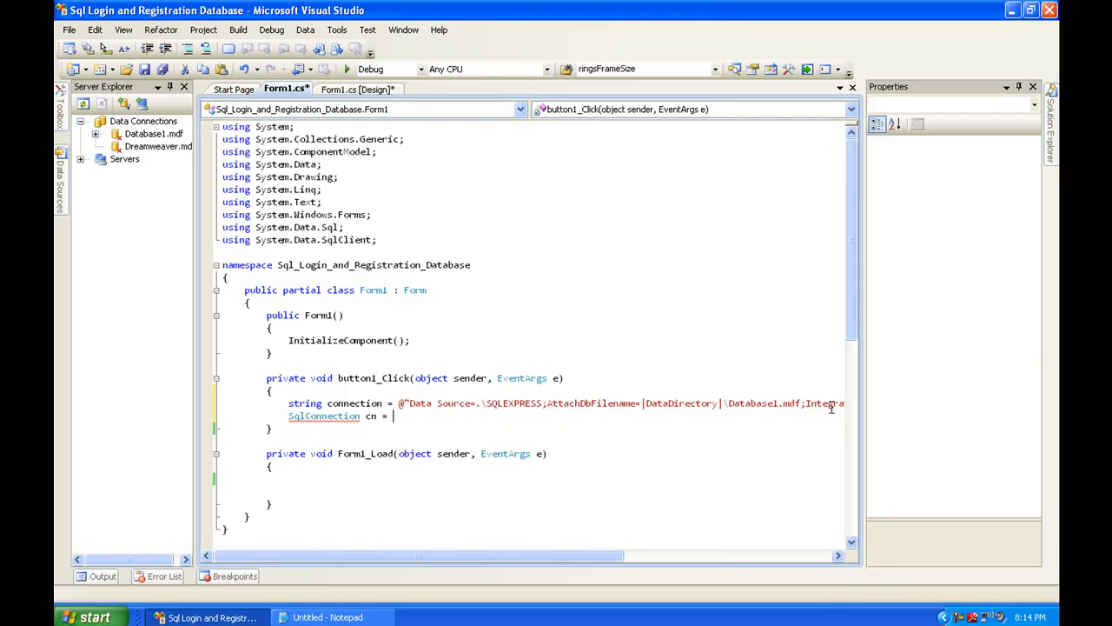
text(new)
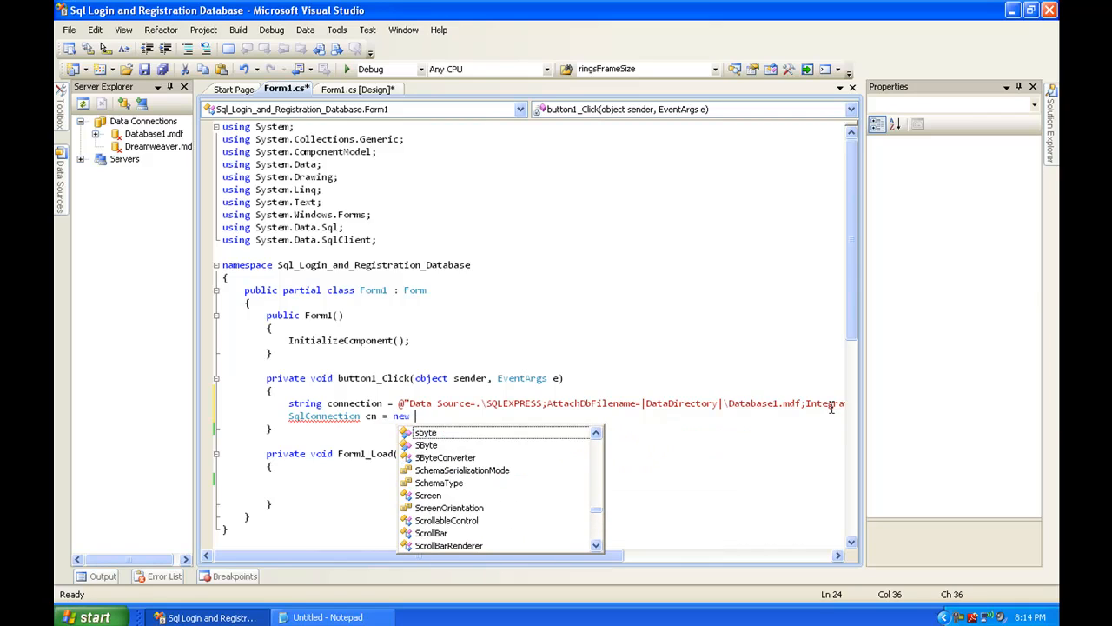
text(SqlConnection)
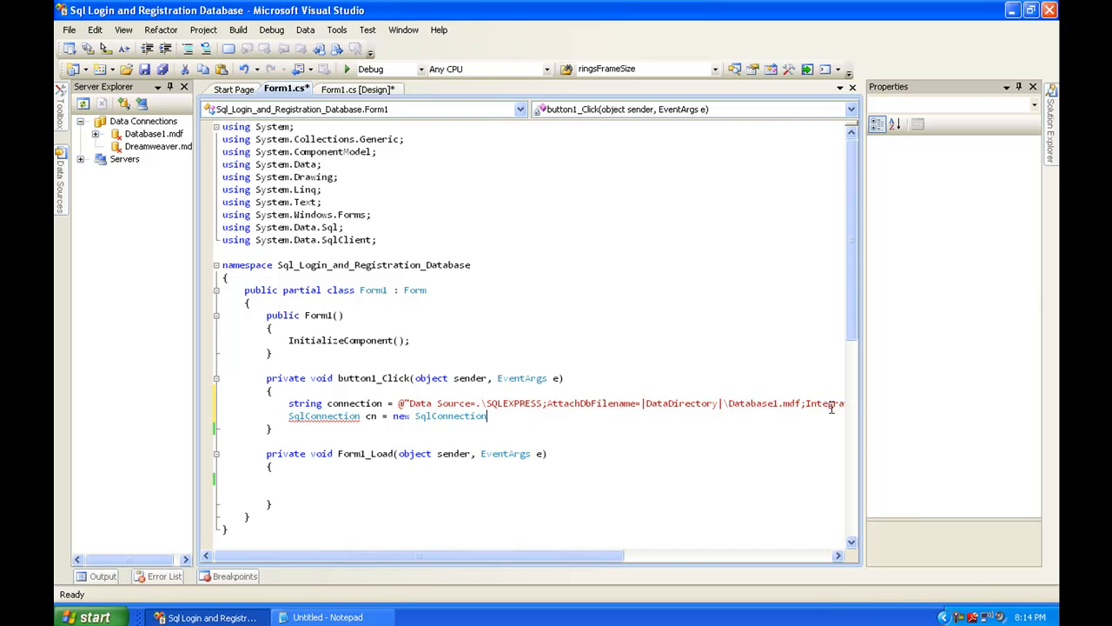
text(()
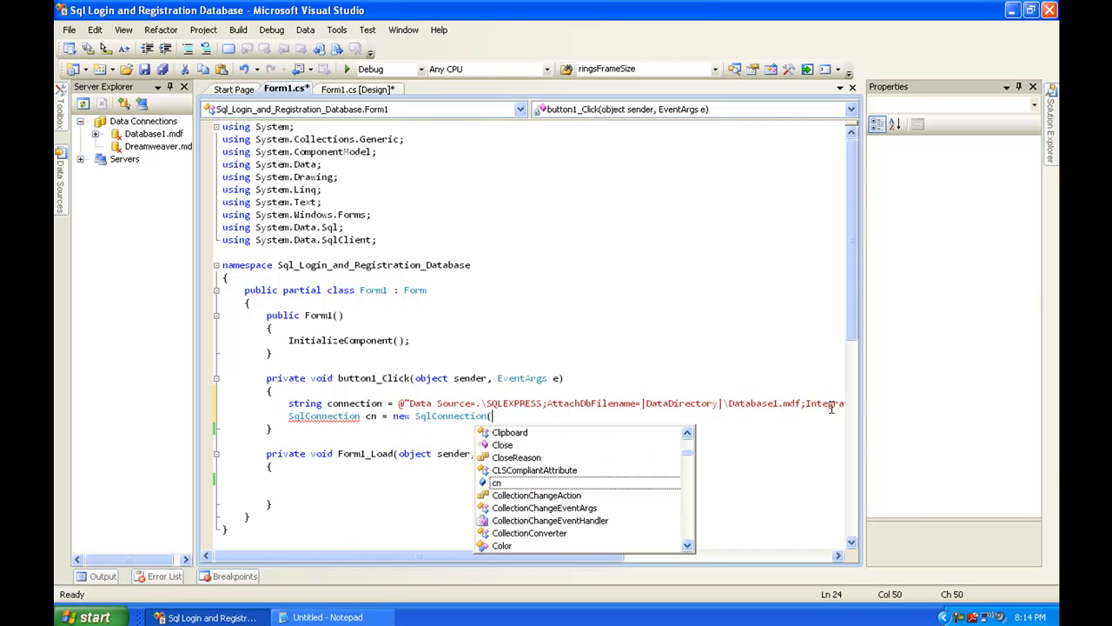
text(connection)
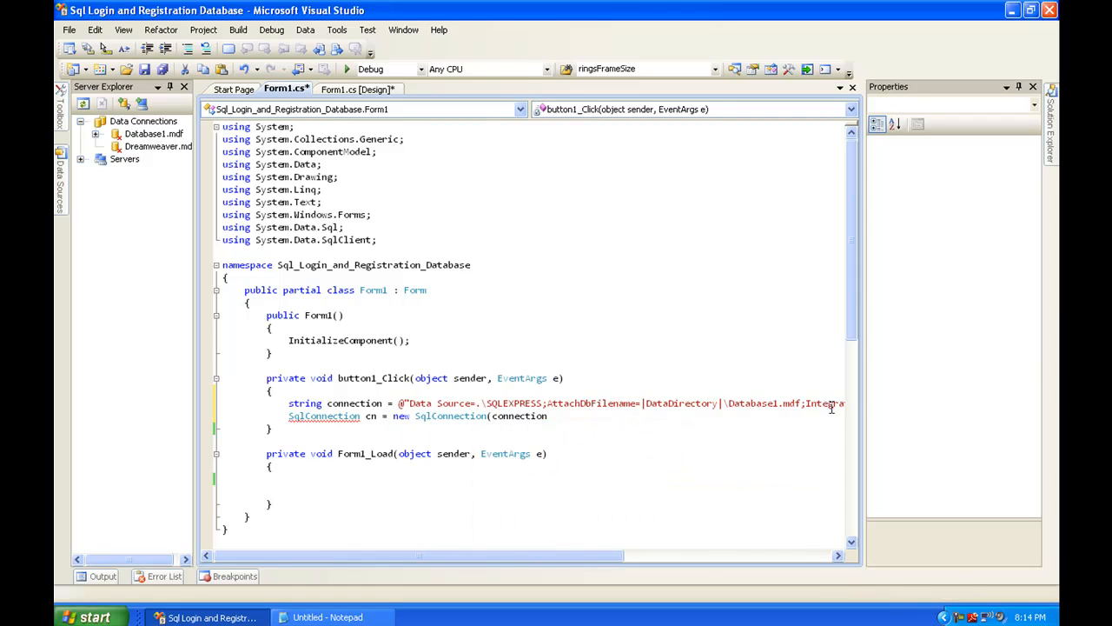
text(;)
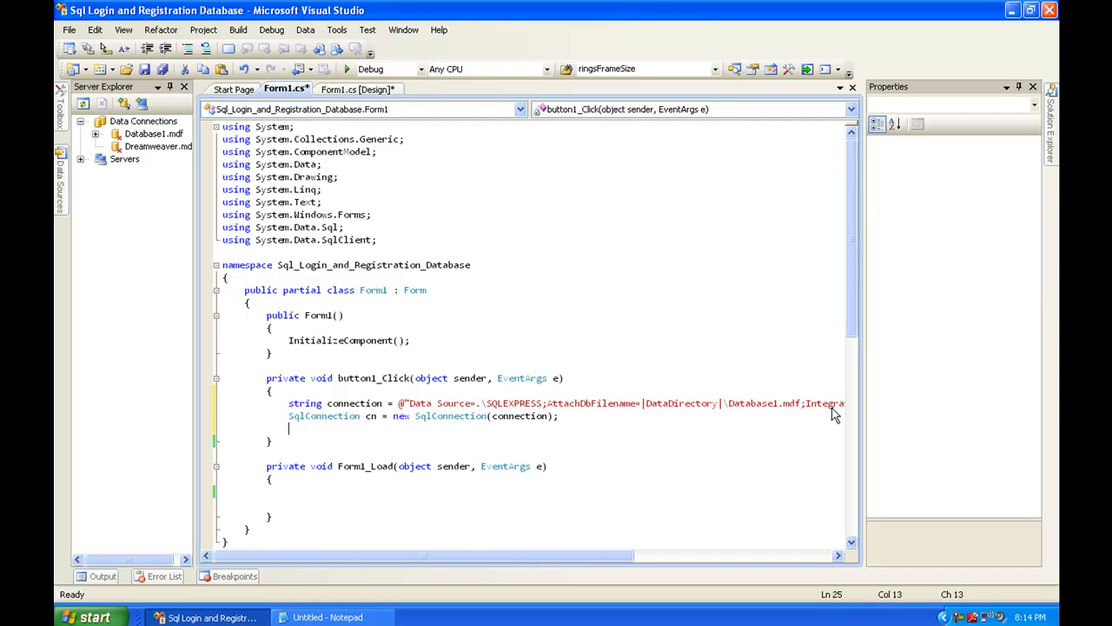
text(try)
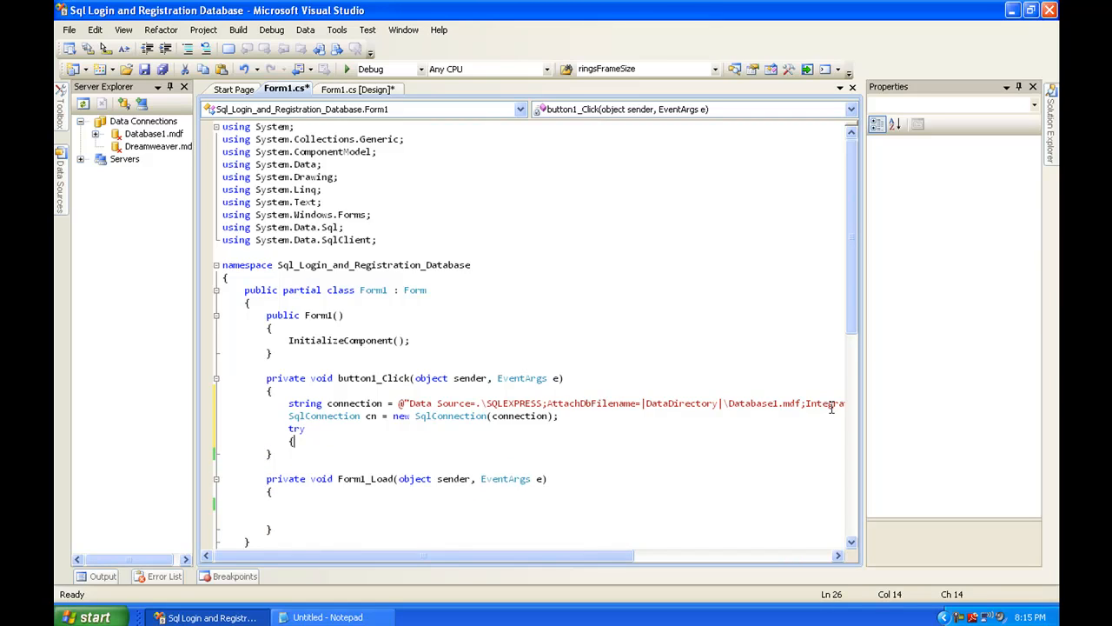
Open the connection with cn.Open(); inside the try block.
text(})
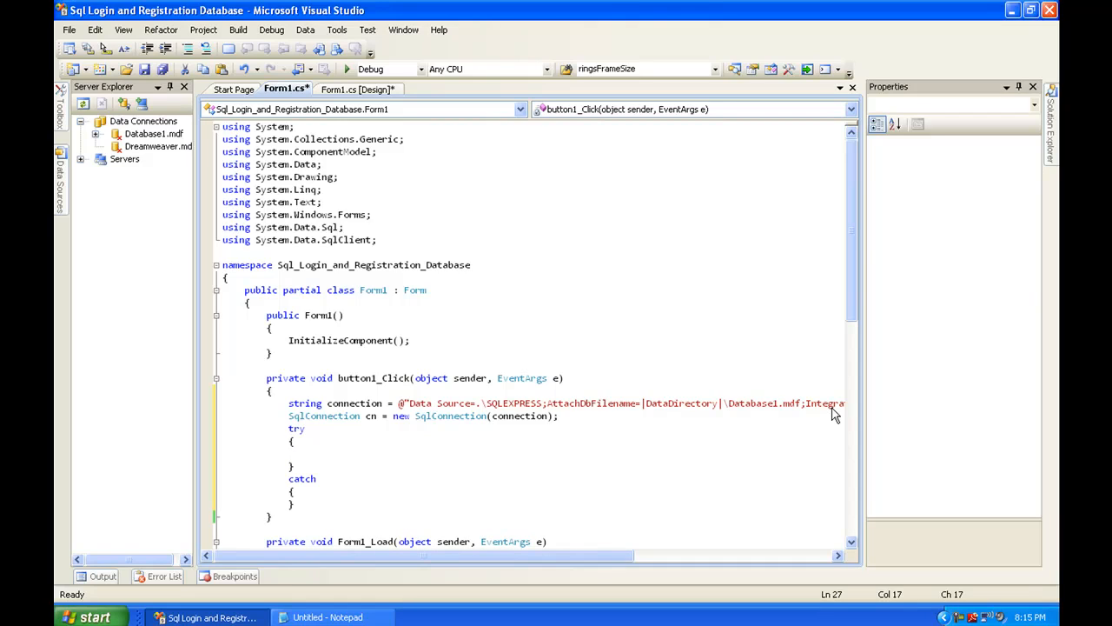
text(cn.Open)
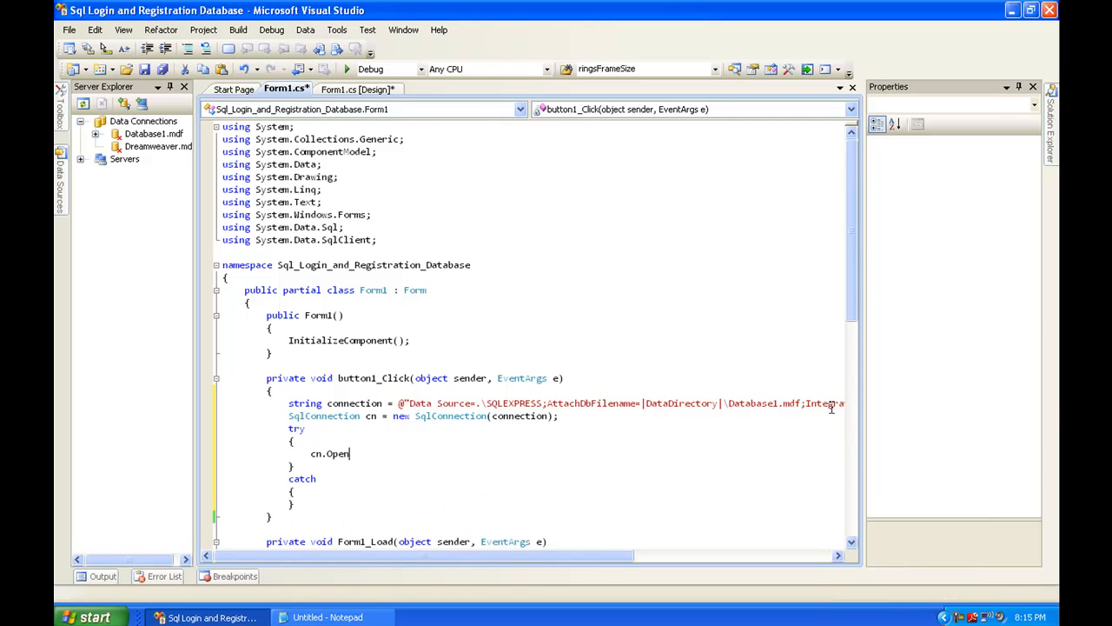
text(();)
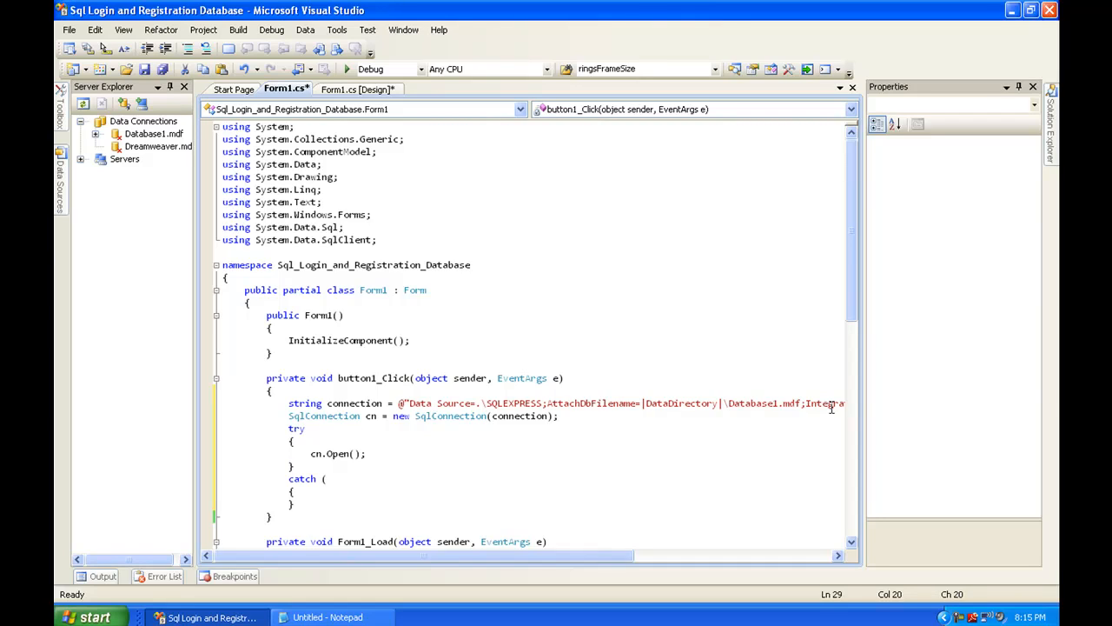
Add catch (Exception) showing MessageBox.Show("Did not connect");.
text(Exception)
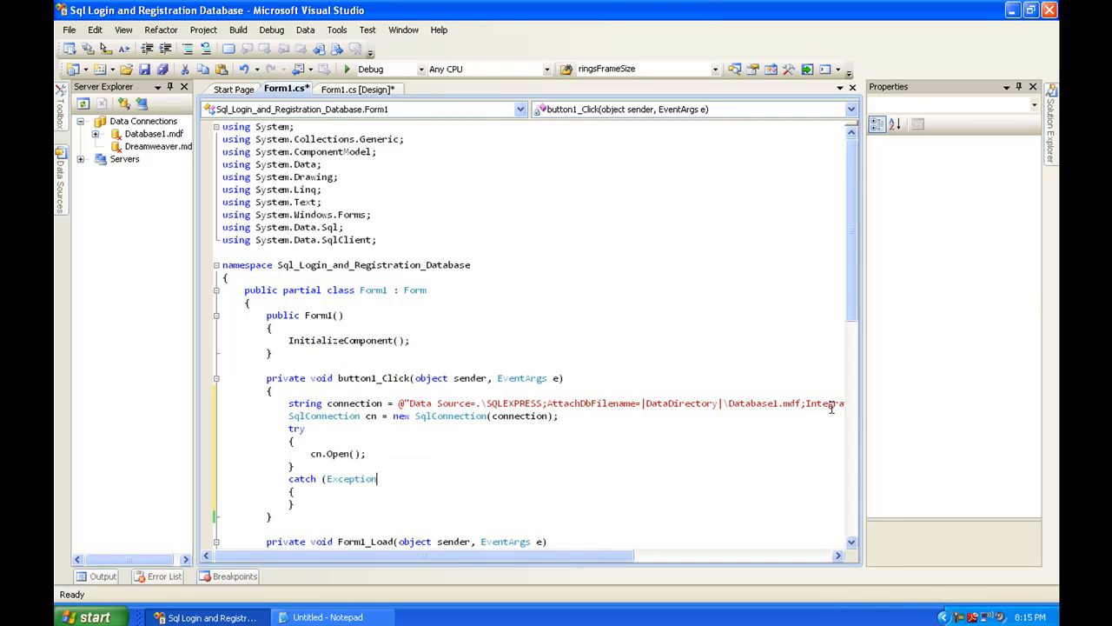
text())
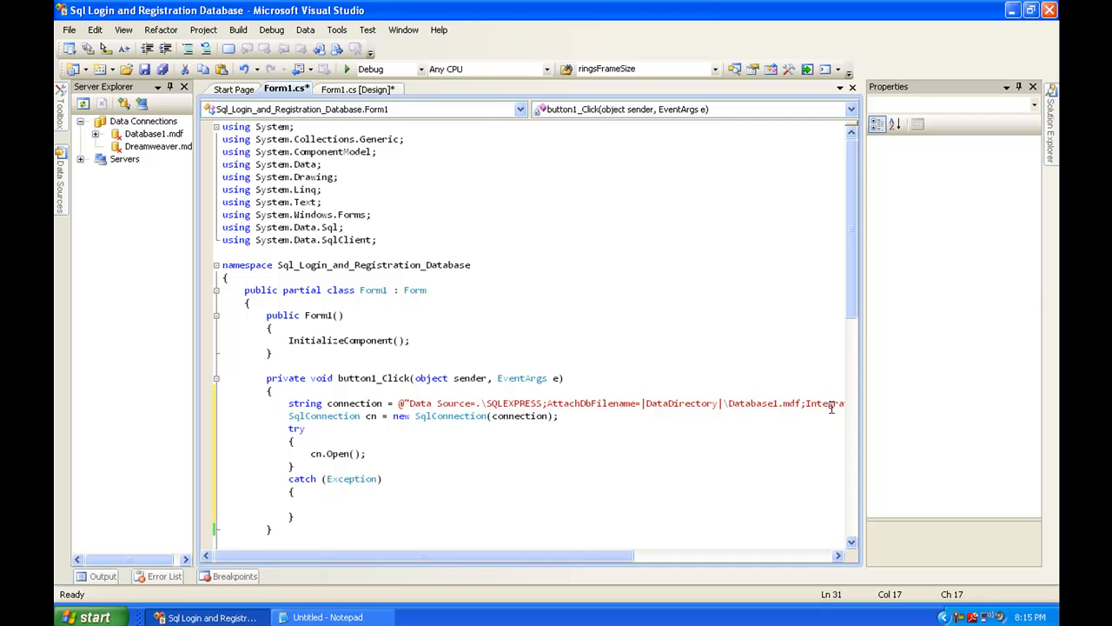
text(MessageBox)
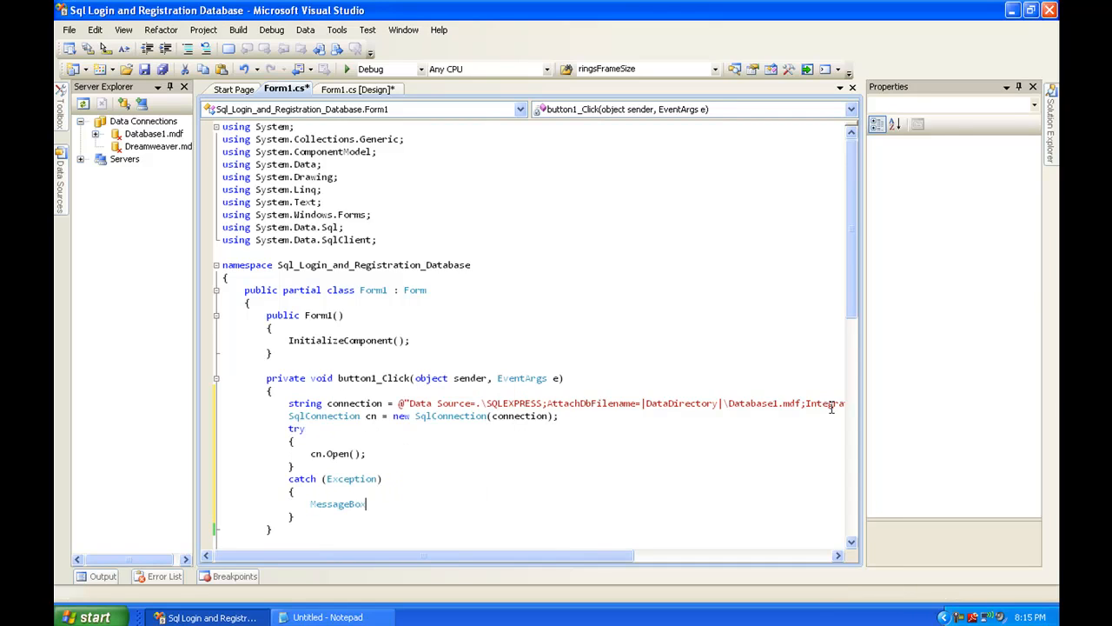
text(.Show)
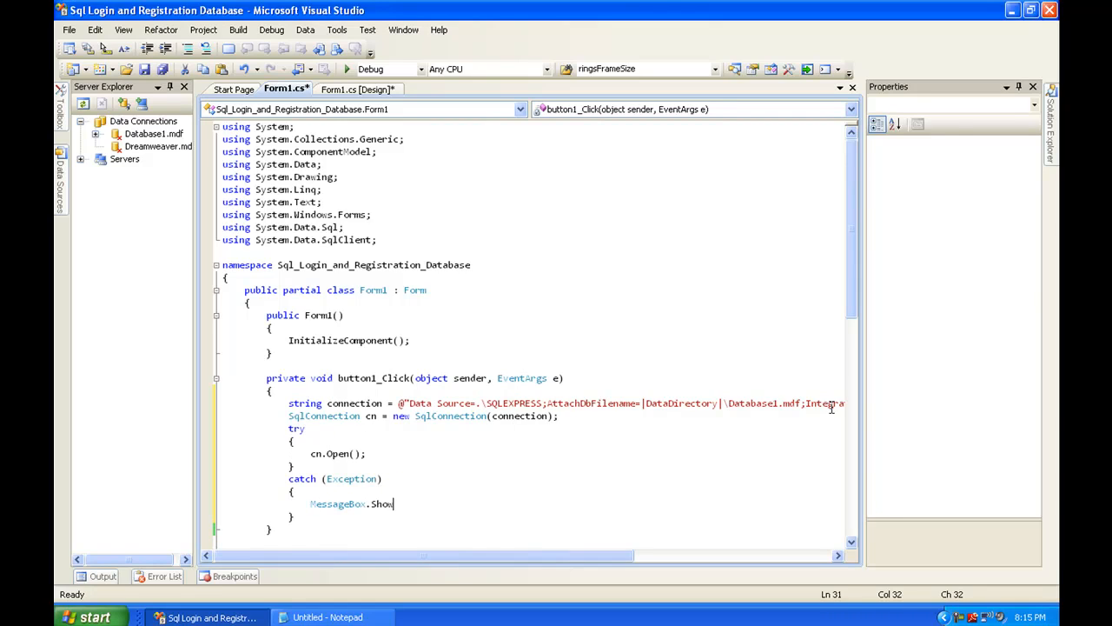
text((")
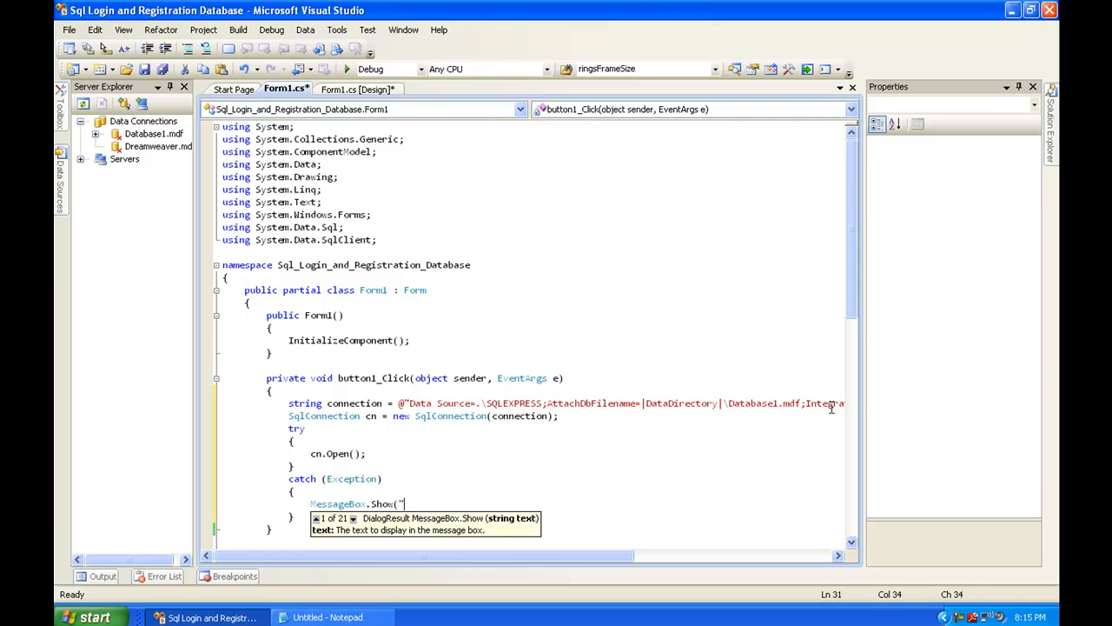
text(Did not connec)
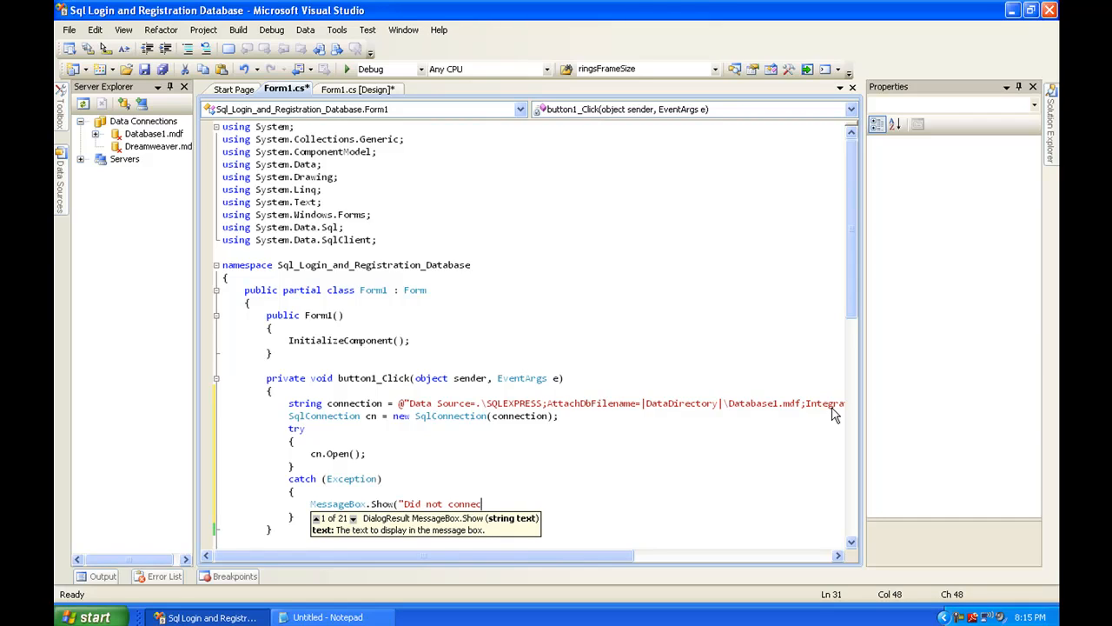
text(t");)
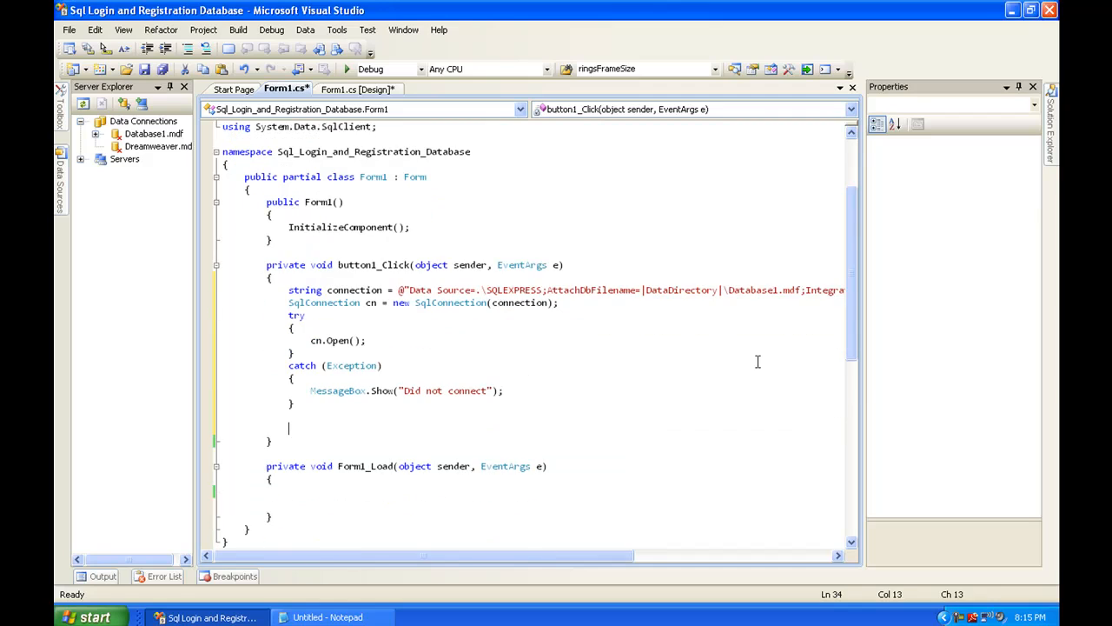
Store textBox1/textBox2 text as username and password and build sqlquery SELECT * FROM User WHERE Username = textBox1.Text.
text(string)
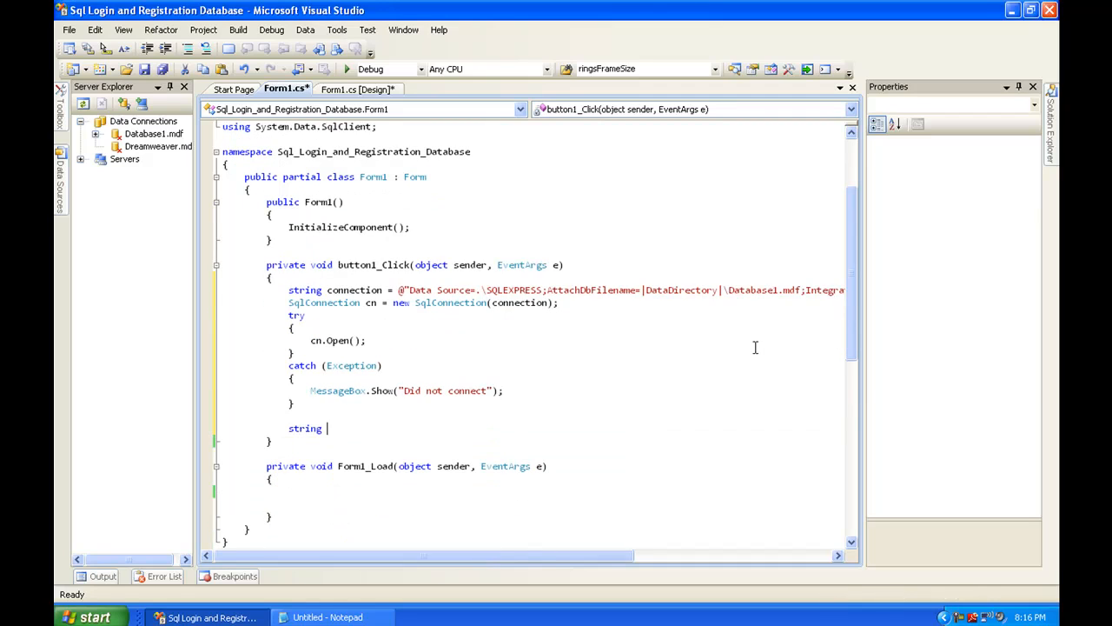
text(username)
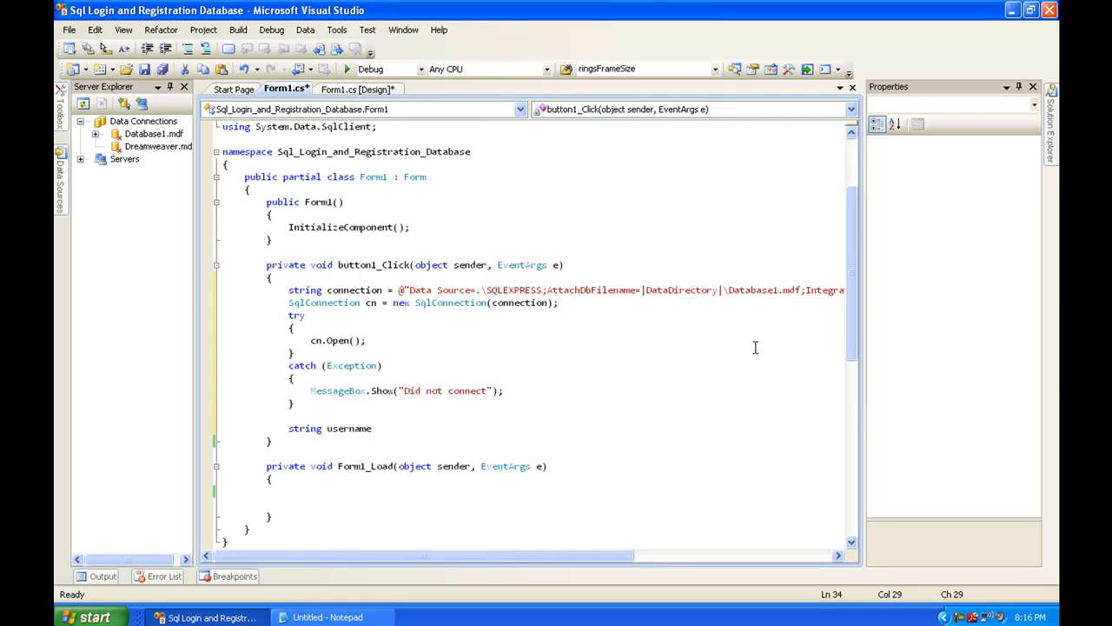
text(textBox1.t)
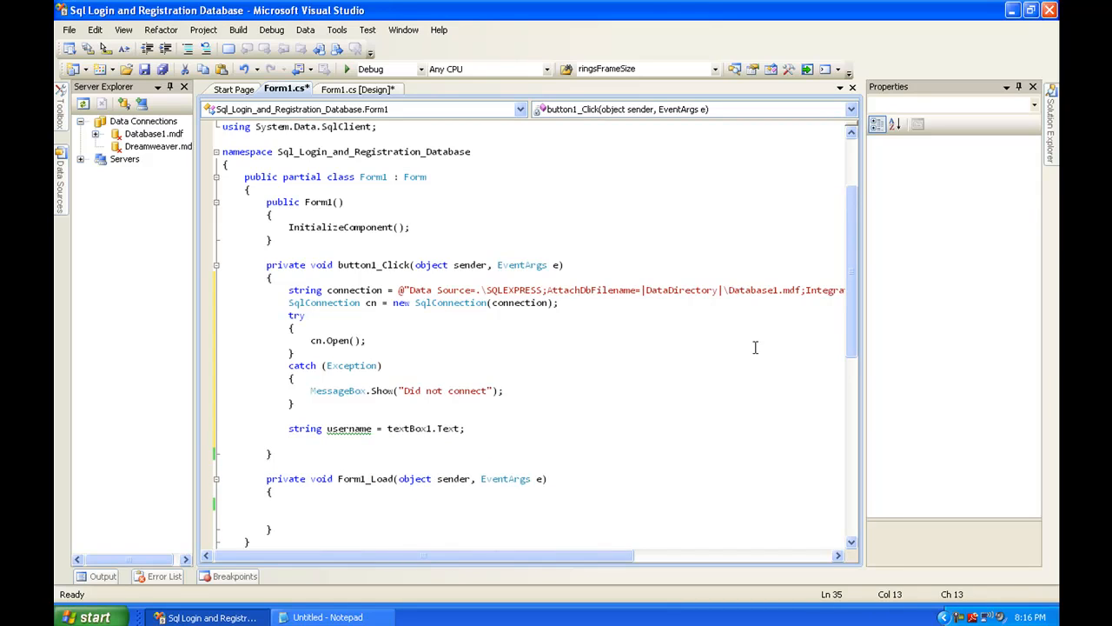
text(string password = textBox2.Text;)
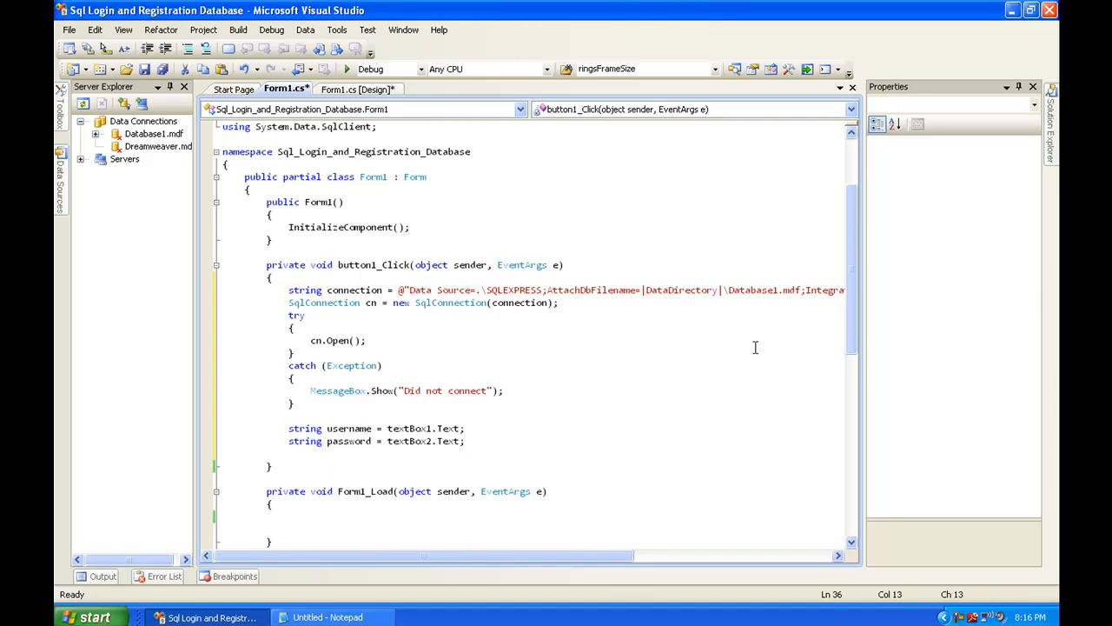
text(strin)
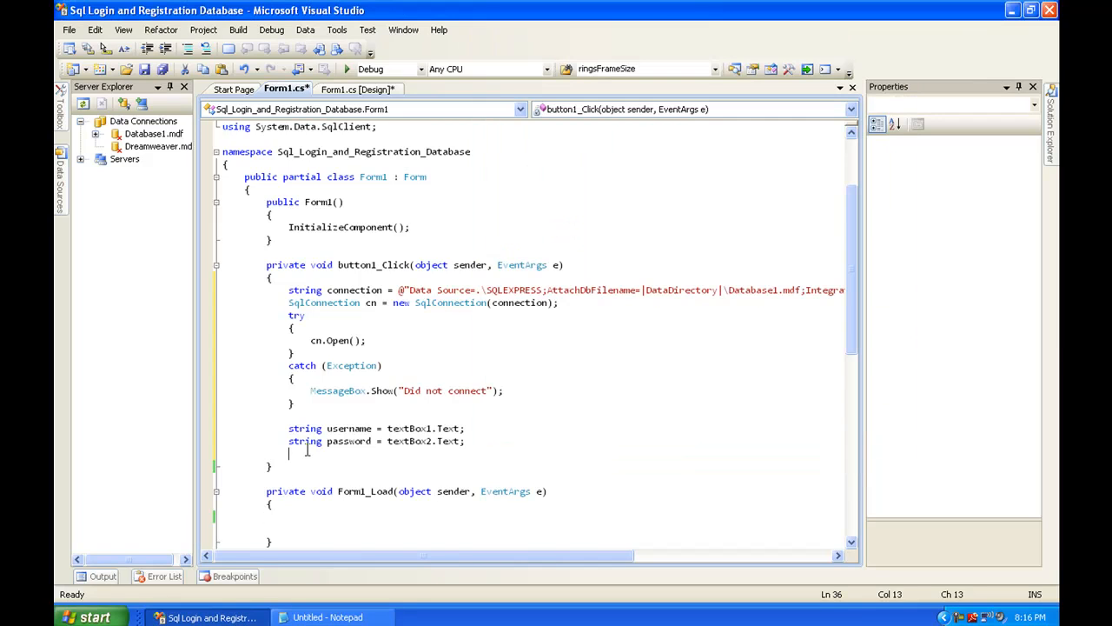
text(string sqlquery = ("SELECT * FROM User WHERE Username = '" + textBox1.Text + "'");)
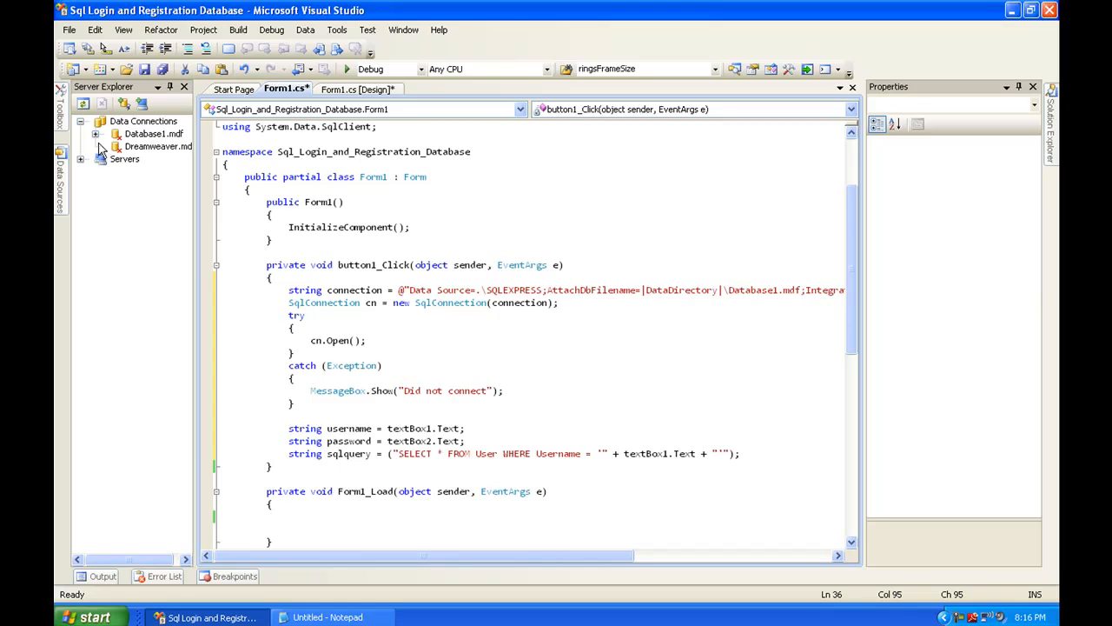
Expand Database1.mdf > Tables > User to check its columns, then add a blank line after the query.
click(153, 132)
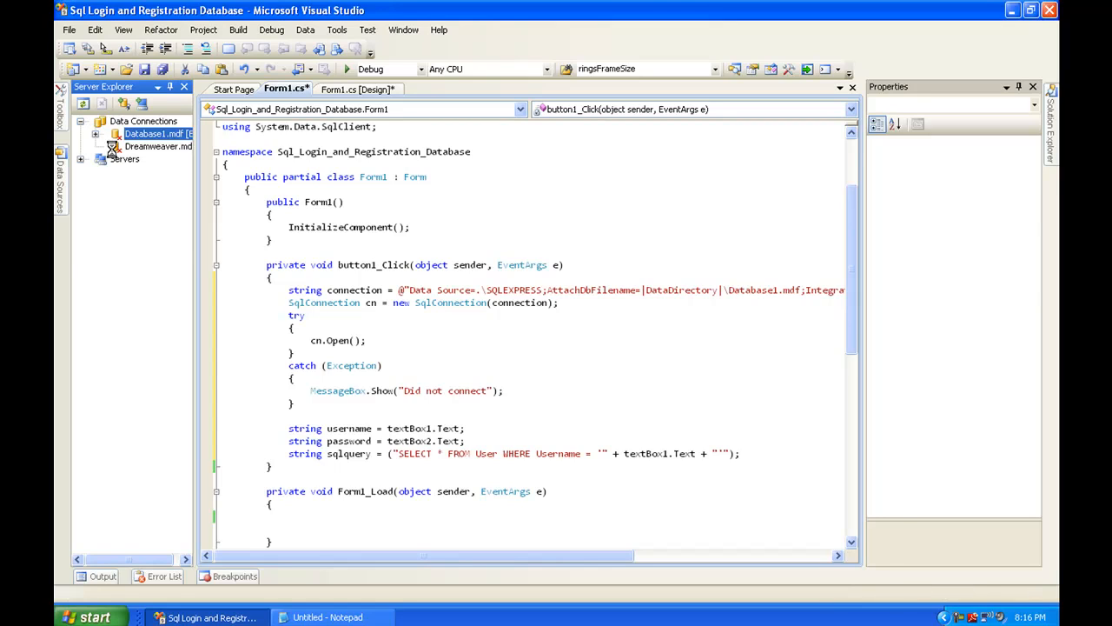
click(94, 132)
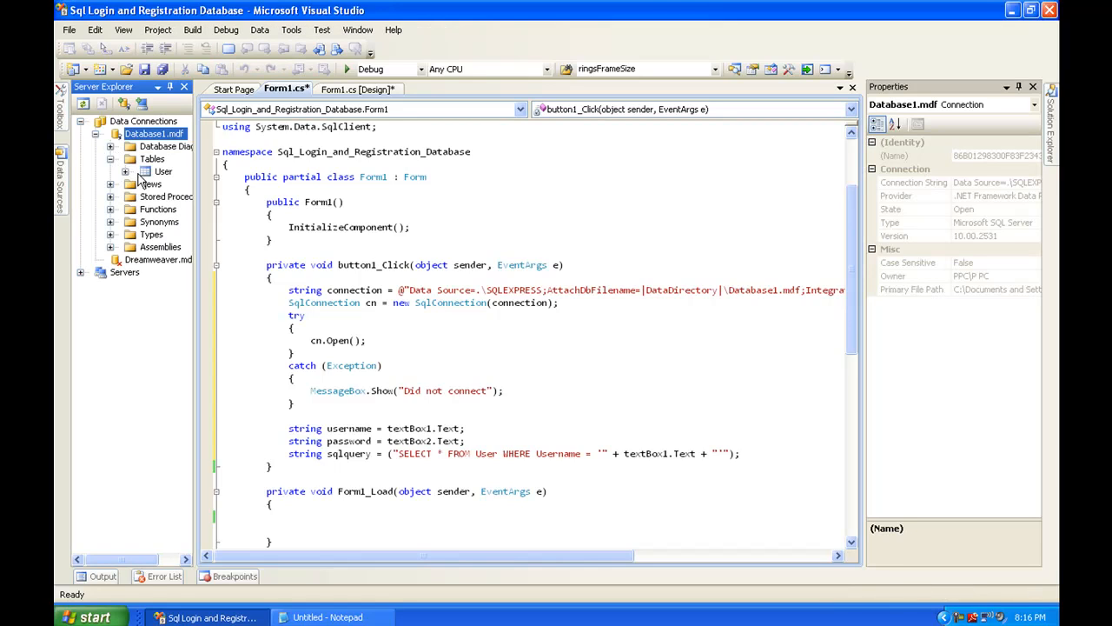
click(125, 172)
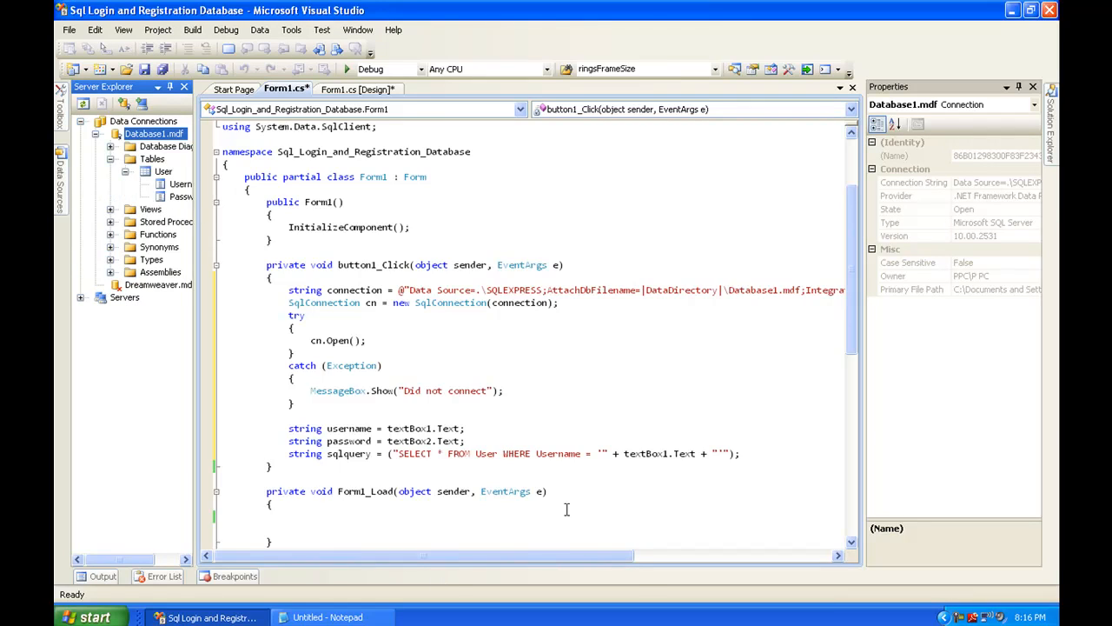
mouse_move(507, 452)
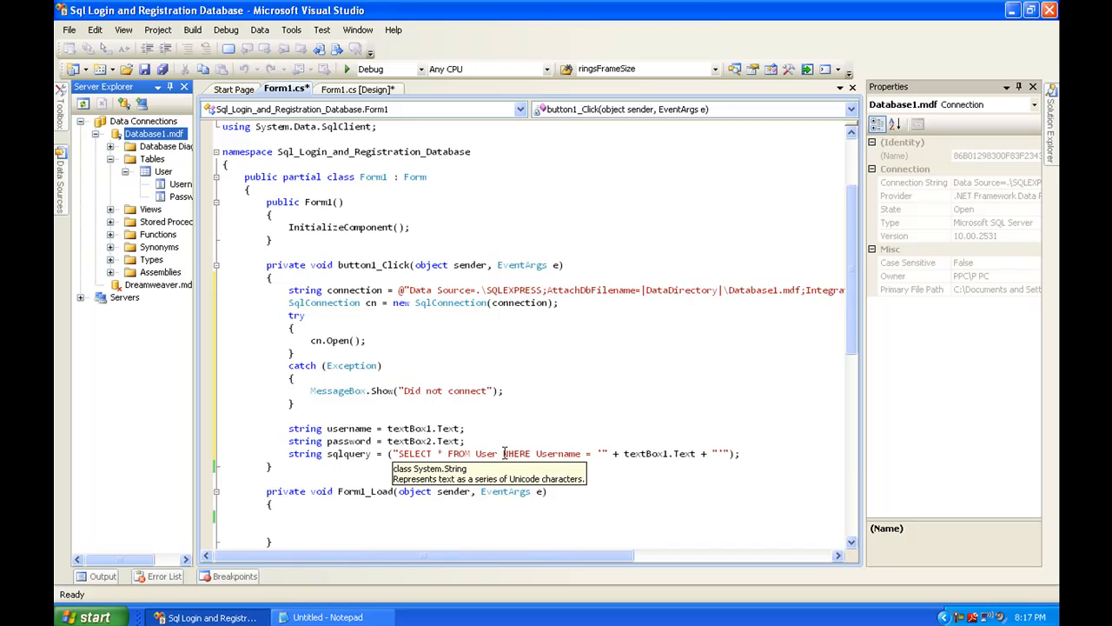
click(181, 185)
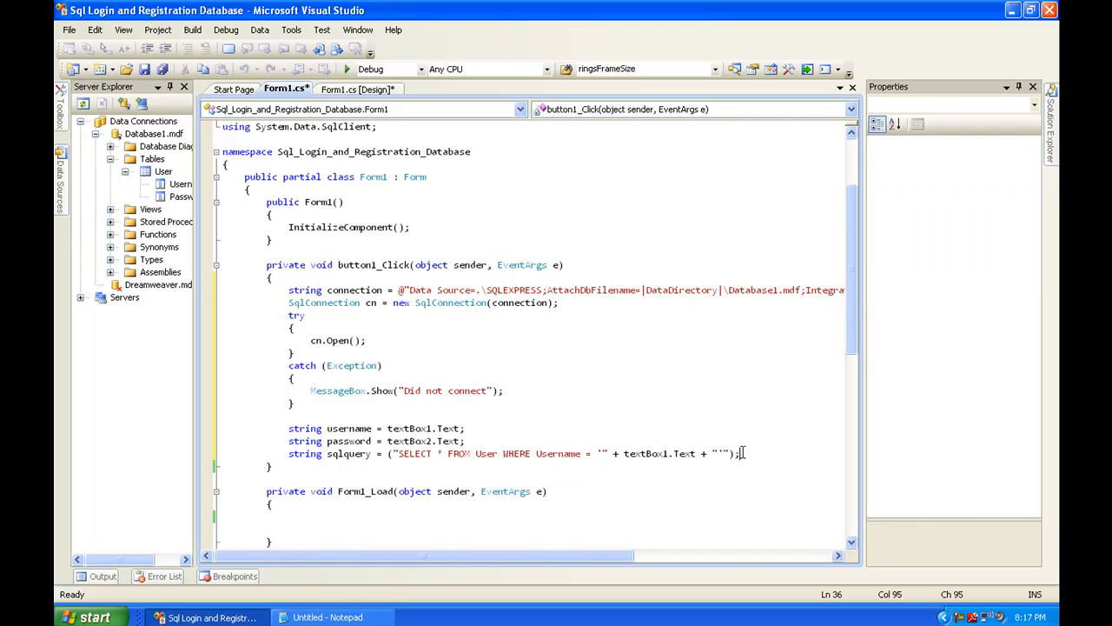
key(enter)
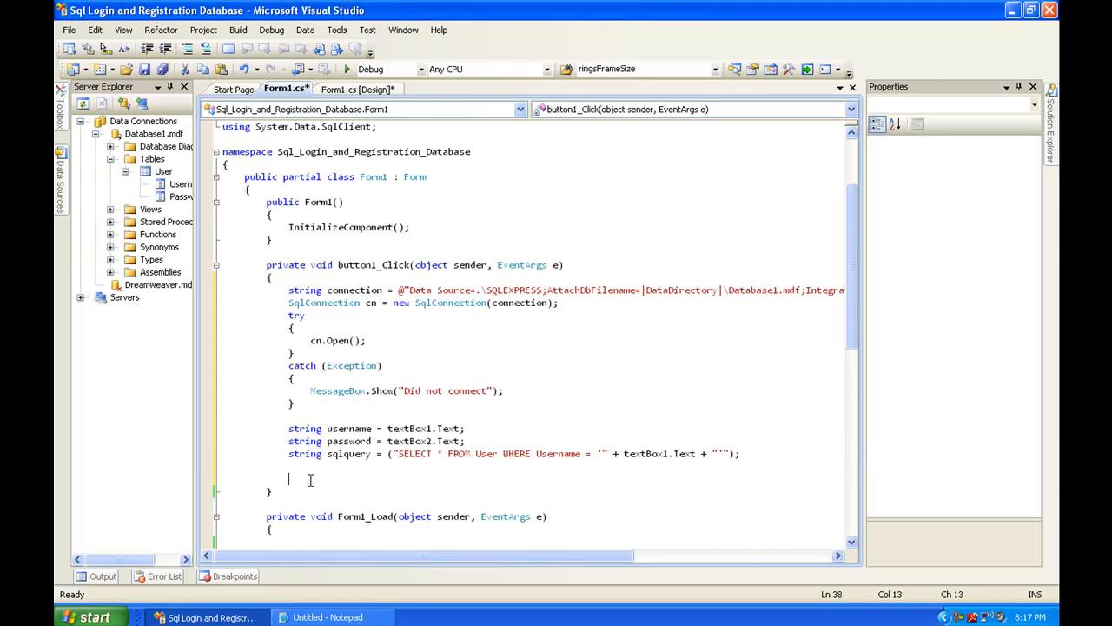
Reassign sqlquery to INSERT INTO [User] (Username, Password) VALUES from textBox1 and textBox2 text.
text(sqlquery = "INSERT INTO [User] (Username, Password) VALUES ('" + textBox1.Text + "','" + textBox2.Tex)
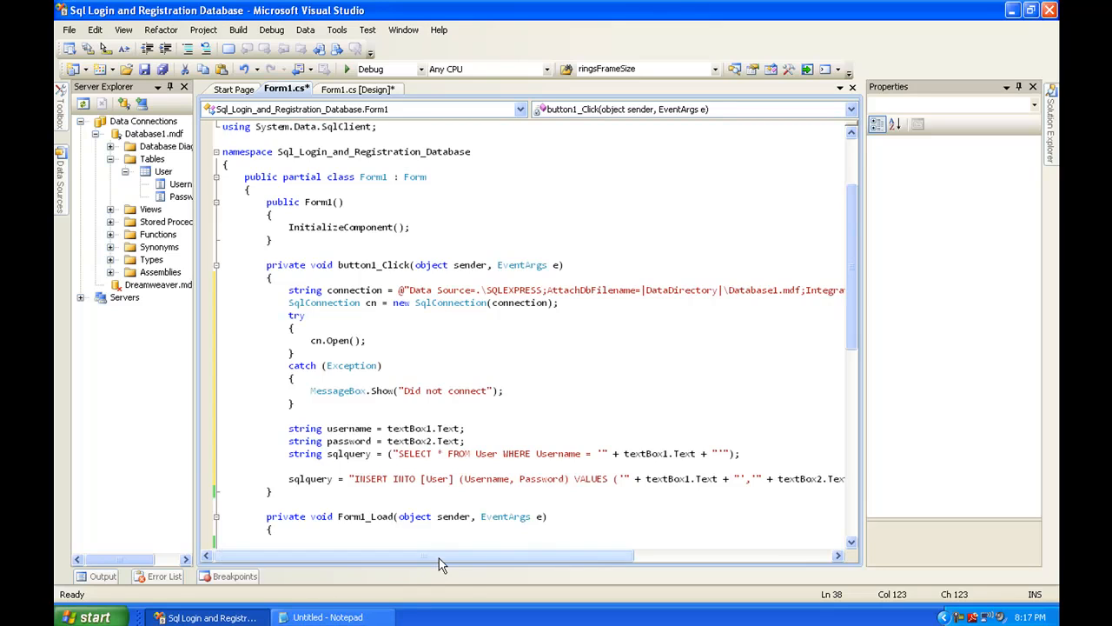
drag(443, 556, 553, 556)
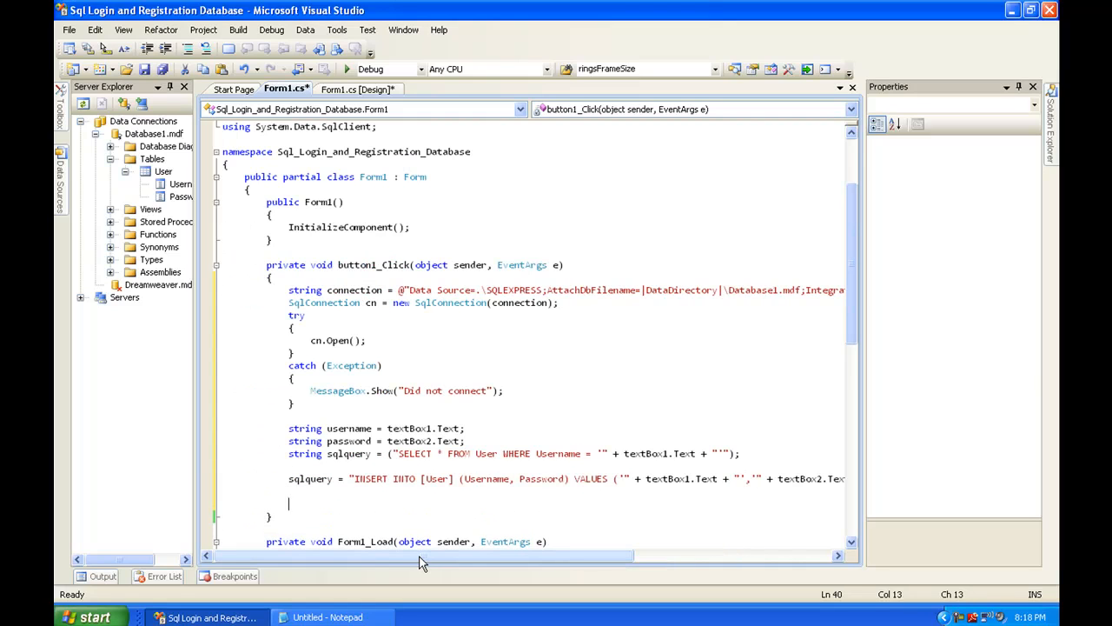
Create SqlCommand command = new SqlCommand(sqlquery, cn);.
text(sq)
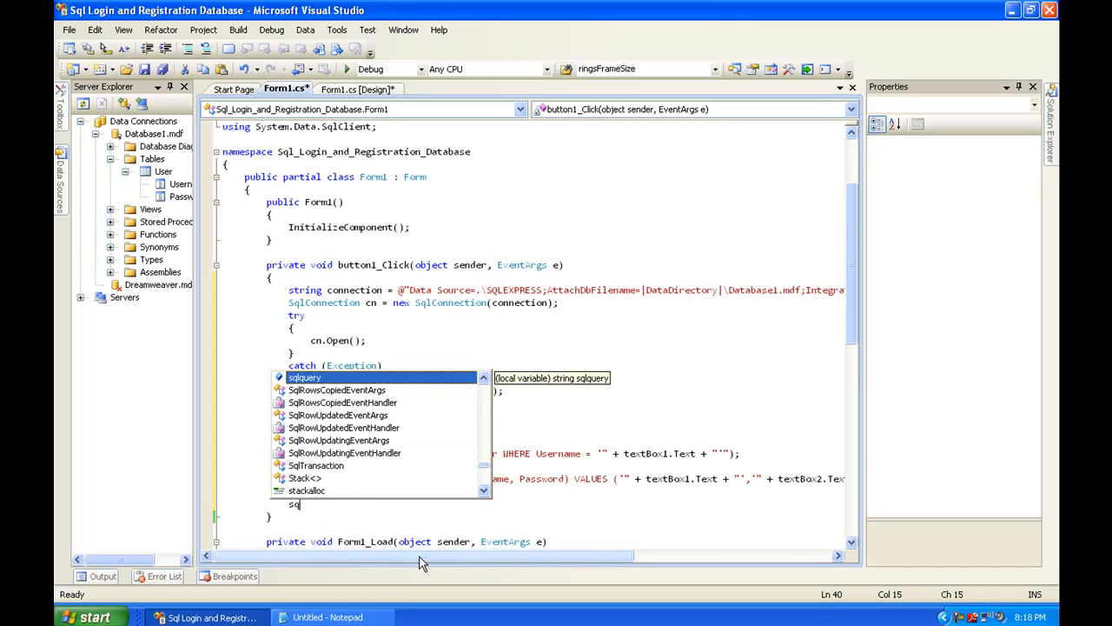
text(SqlCommand)
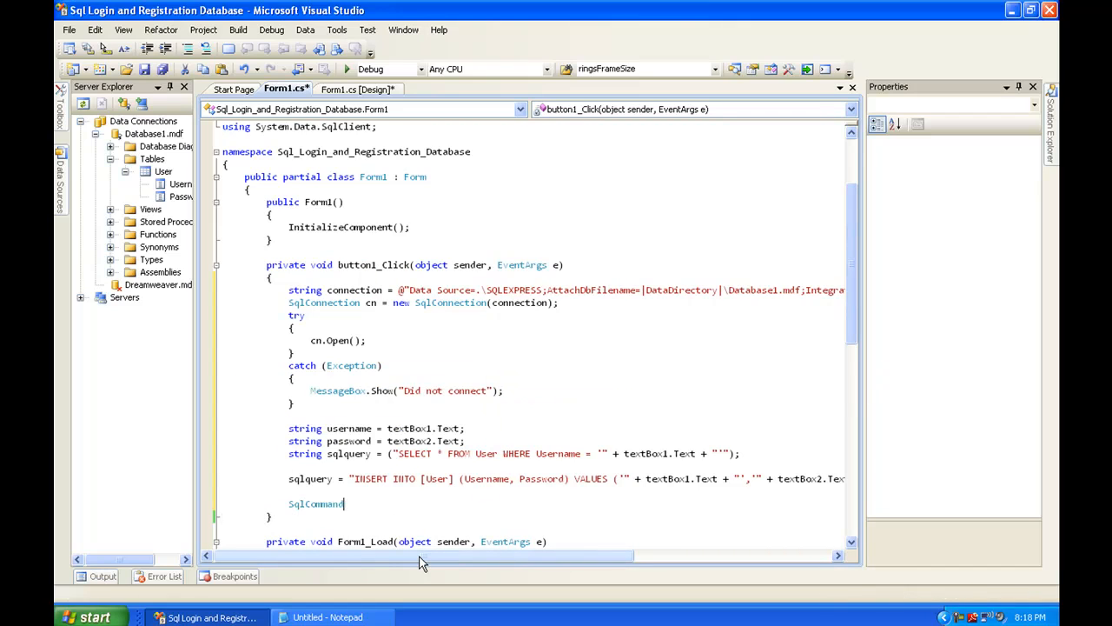
text(comm)
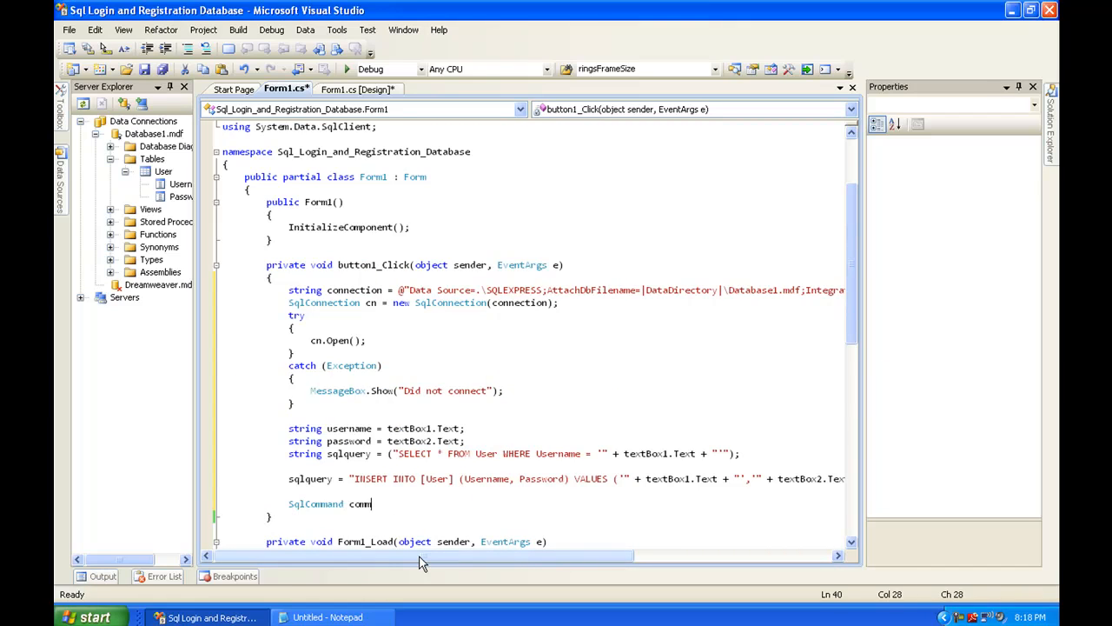
text(and =)
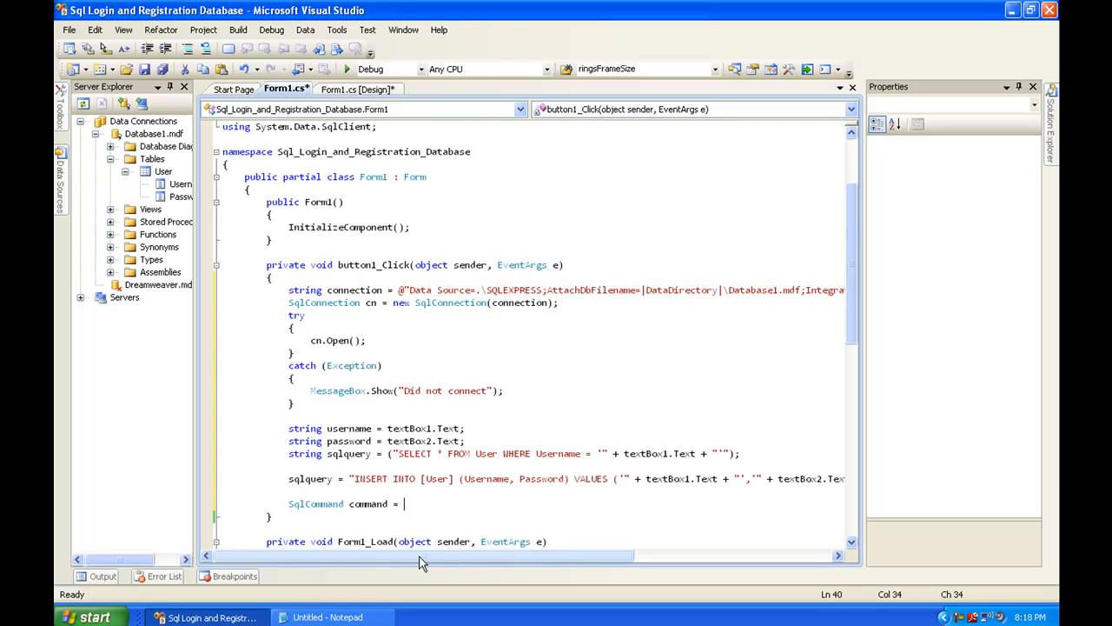
text(sql)
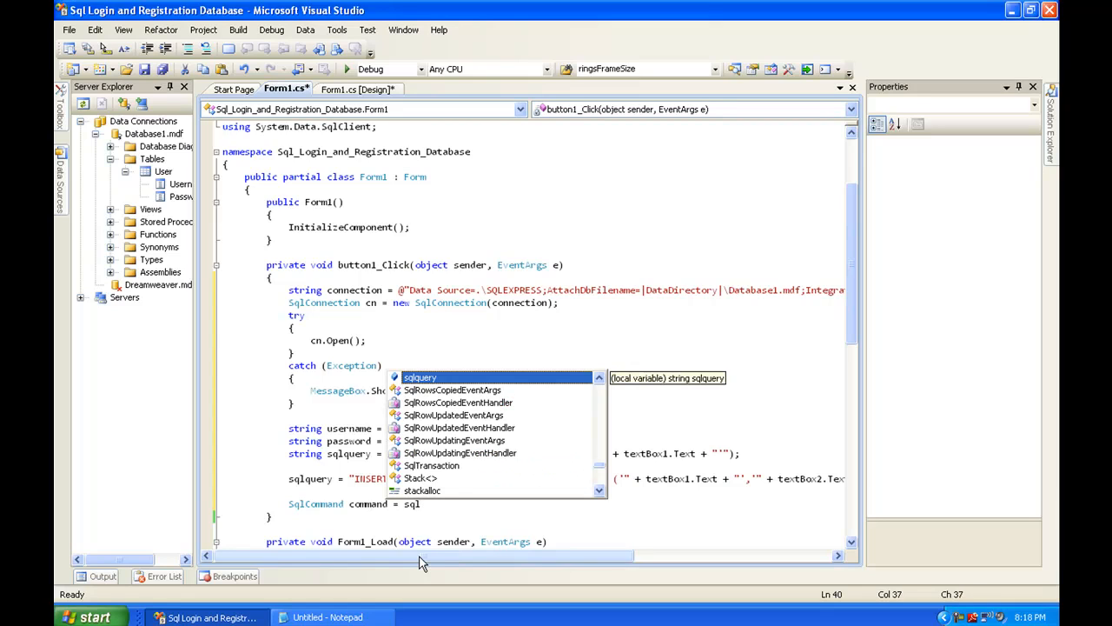
text(SqlCommand()
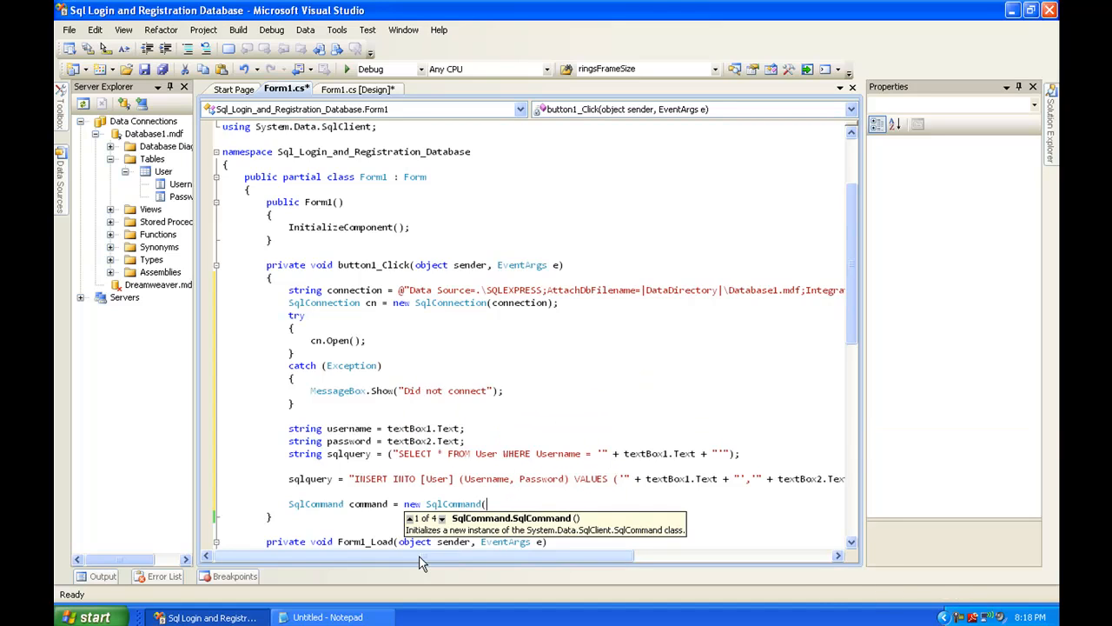
text(")
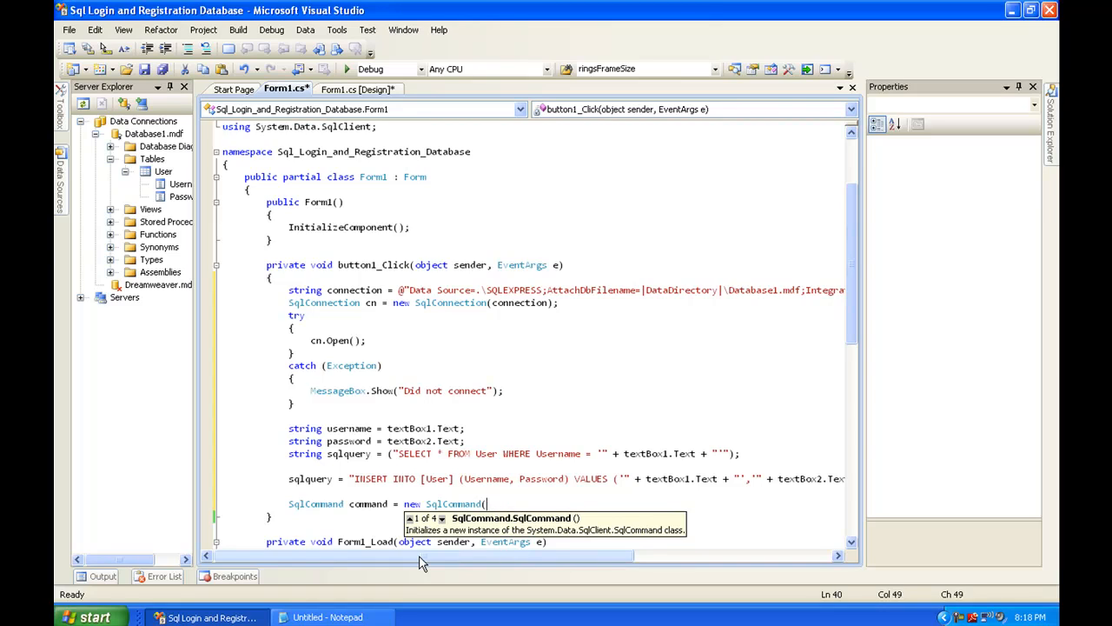
text(sqlquery,)
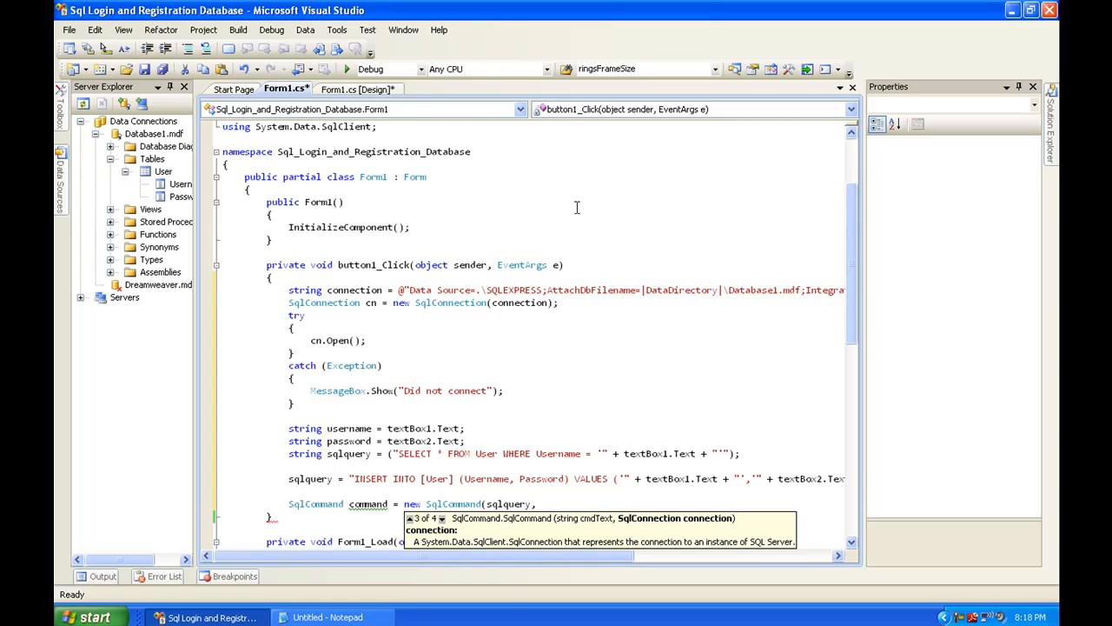
text(cn);)
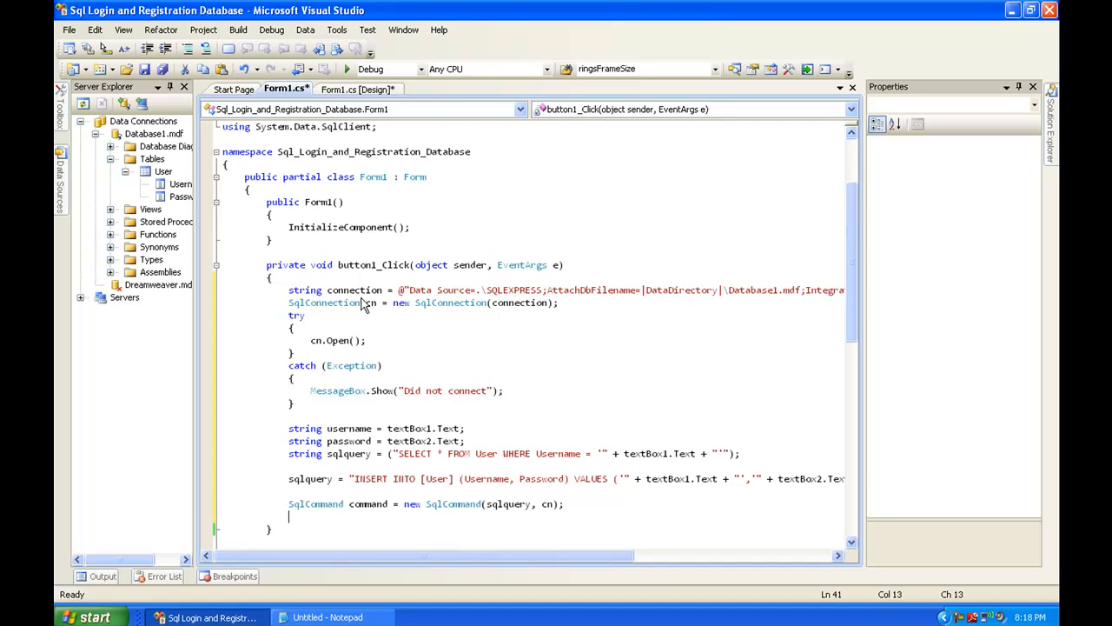
Add command.Parameters.Add("Username", username);.
text(command.)
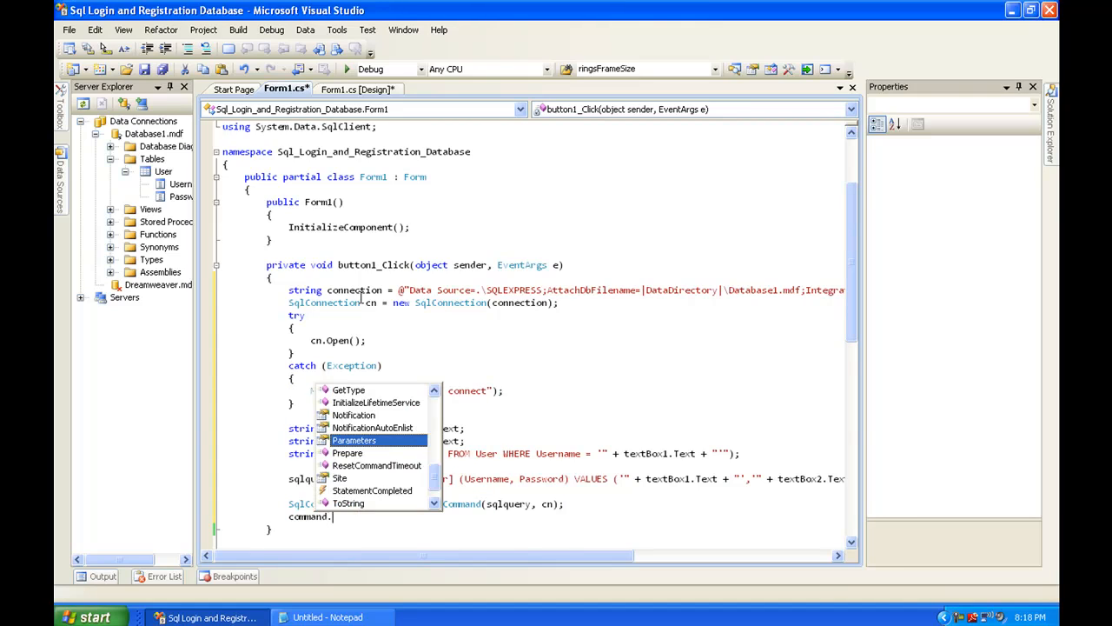
text(Parameters.Add()
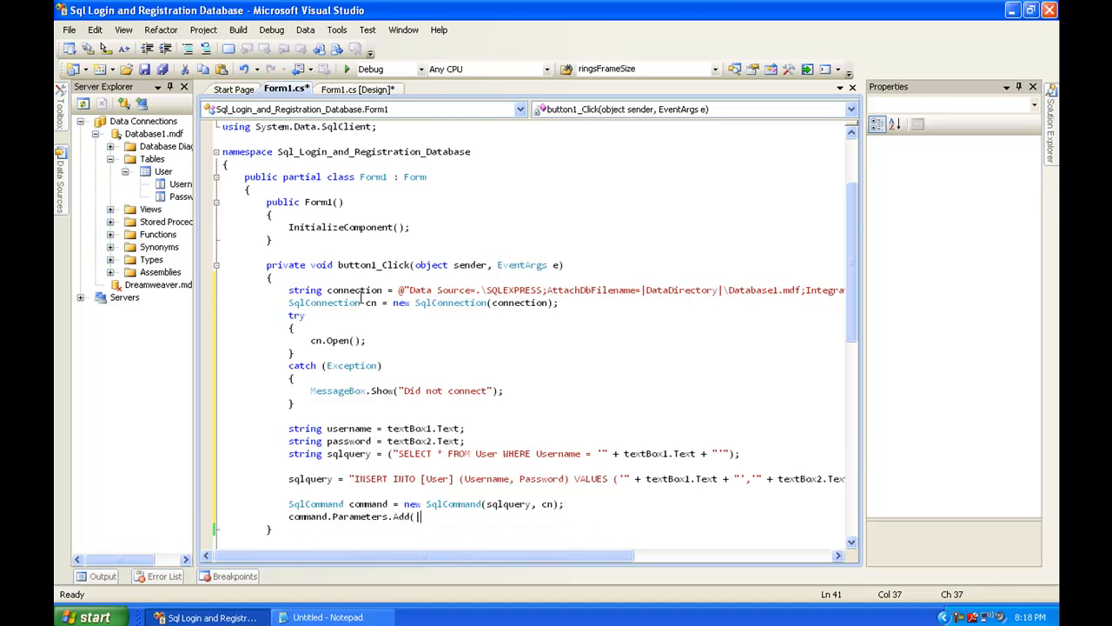
text(")
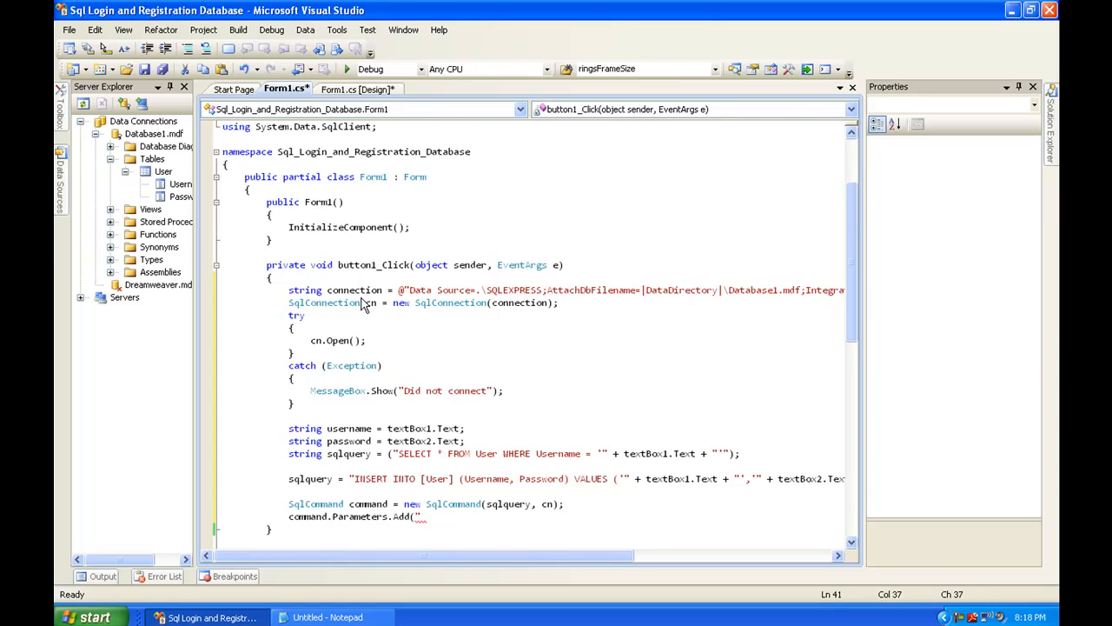
key(Backspace)
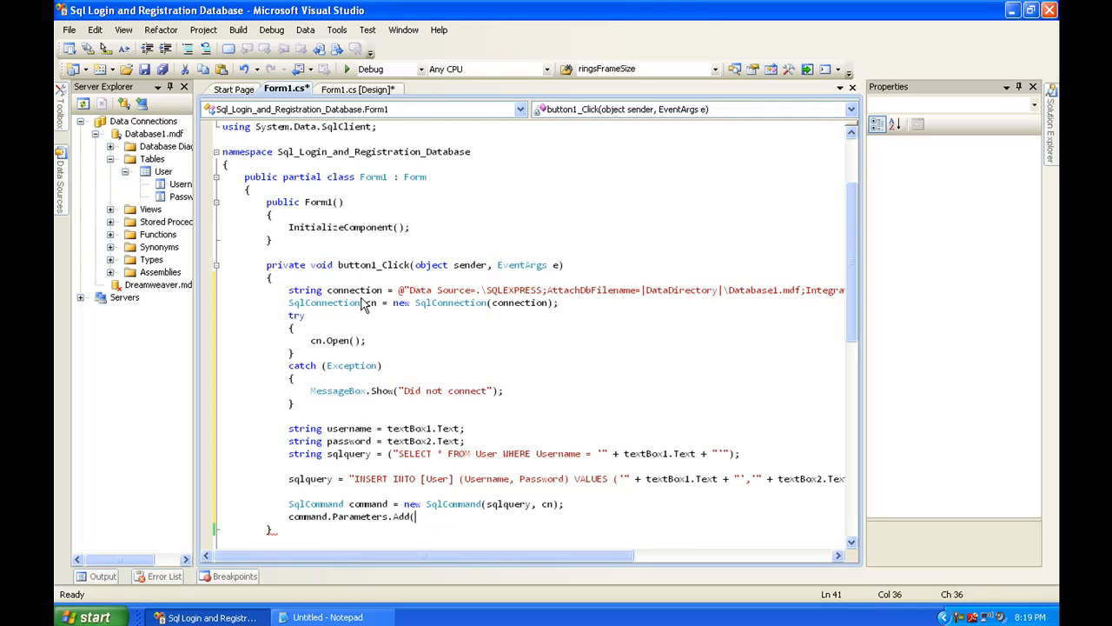
text(")
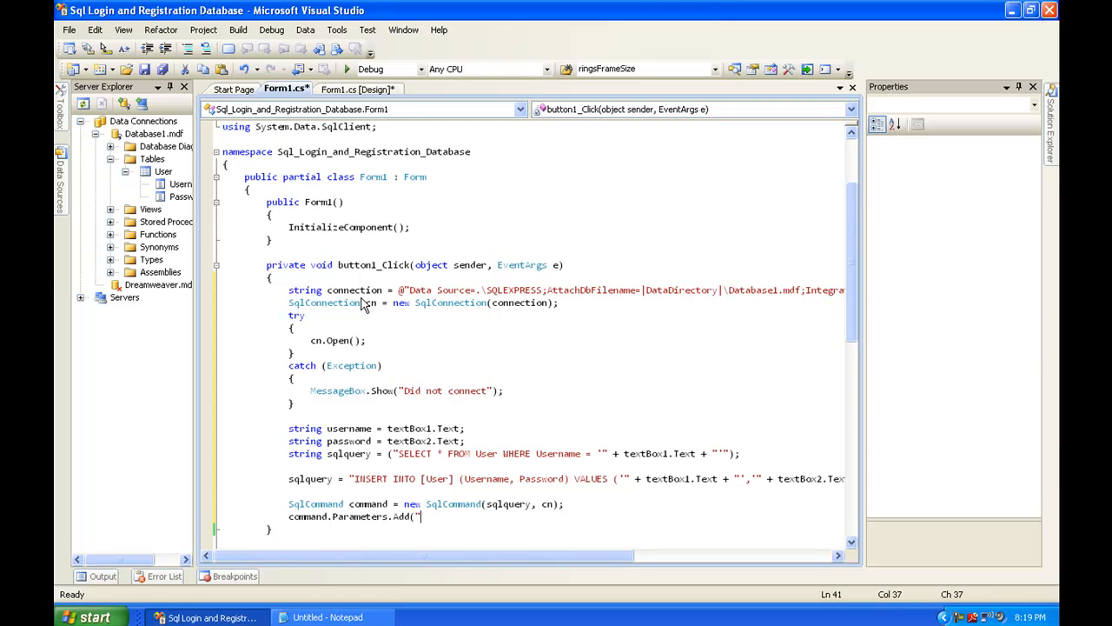
text(USer)
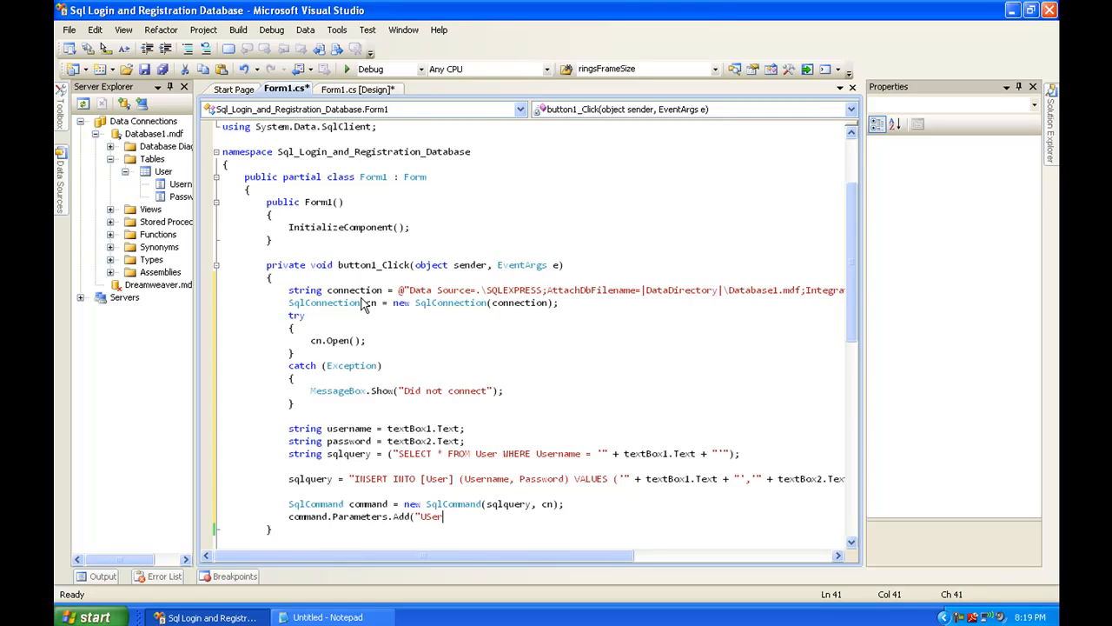
text(name,)
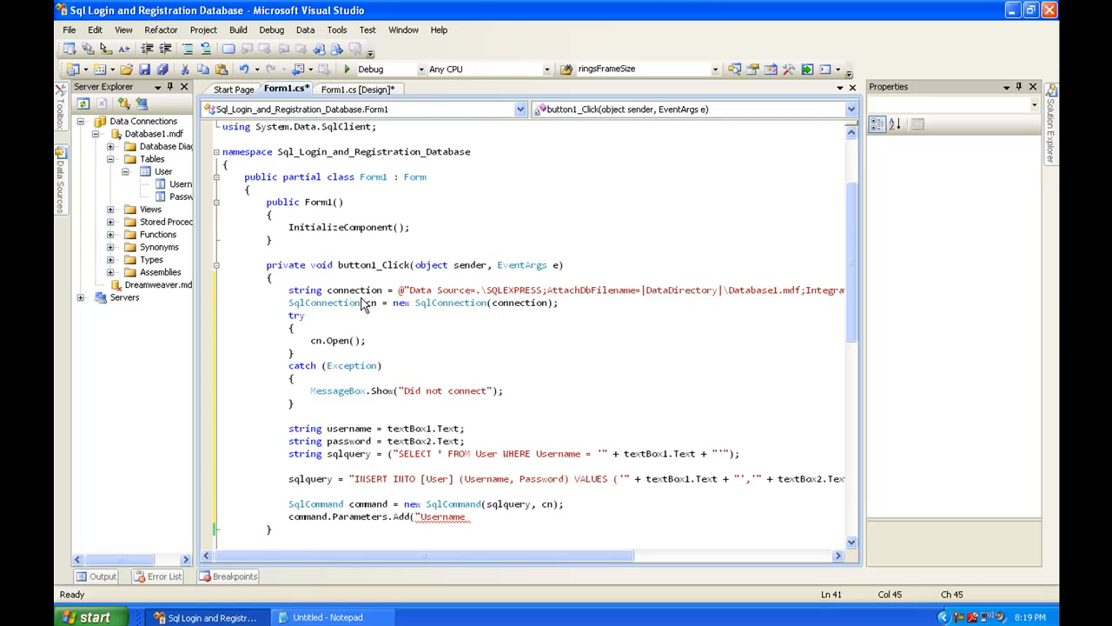
text(,)
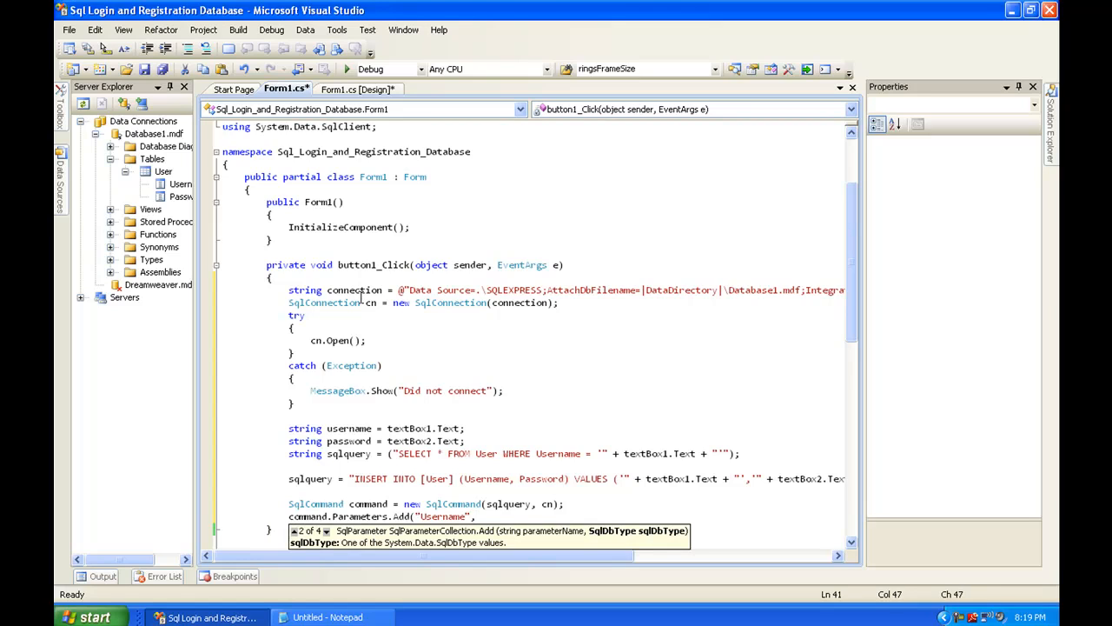
text(username)
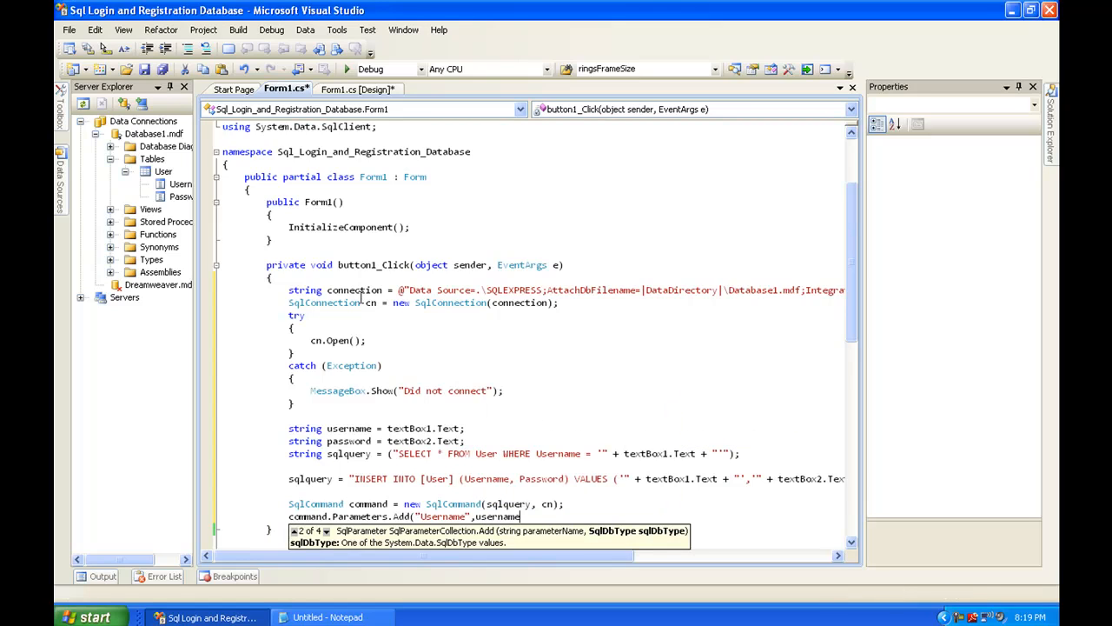
text(, username);)
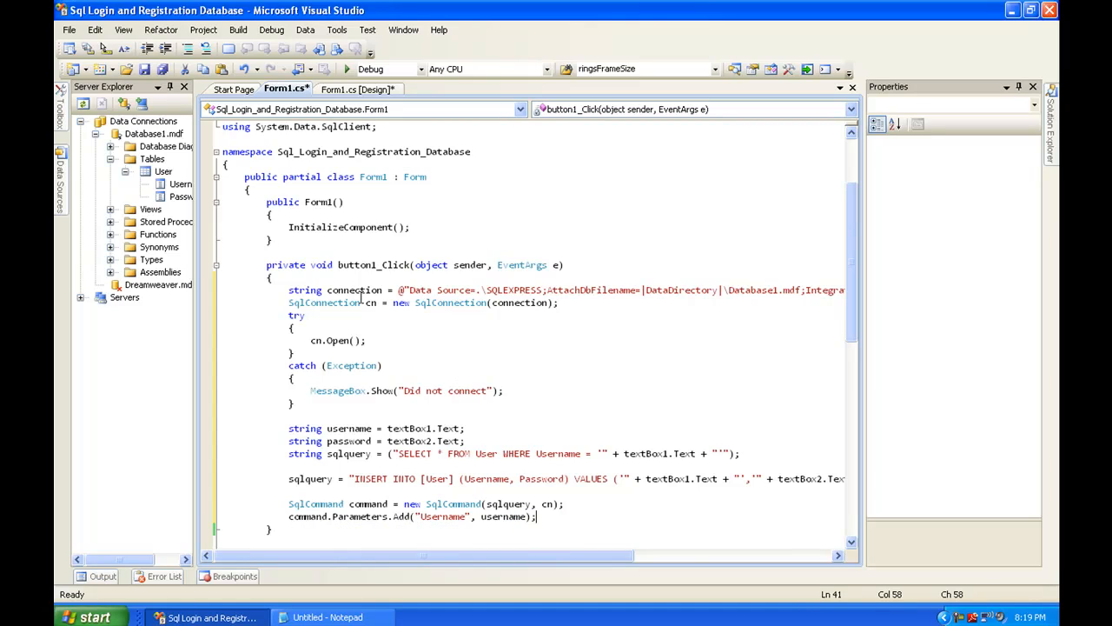
text(command)
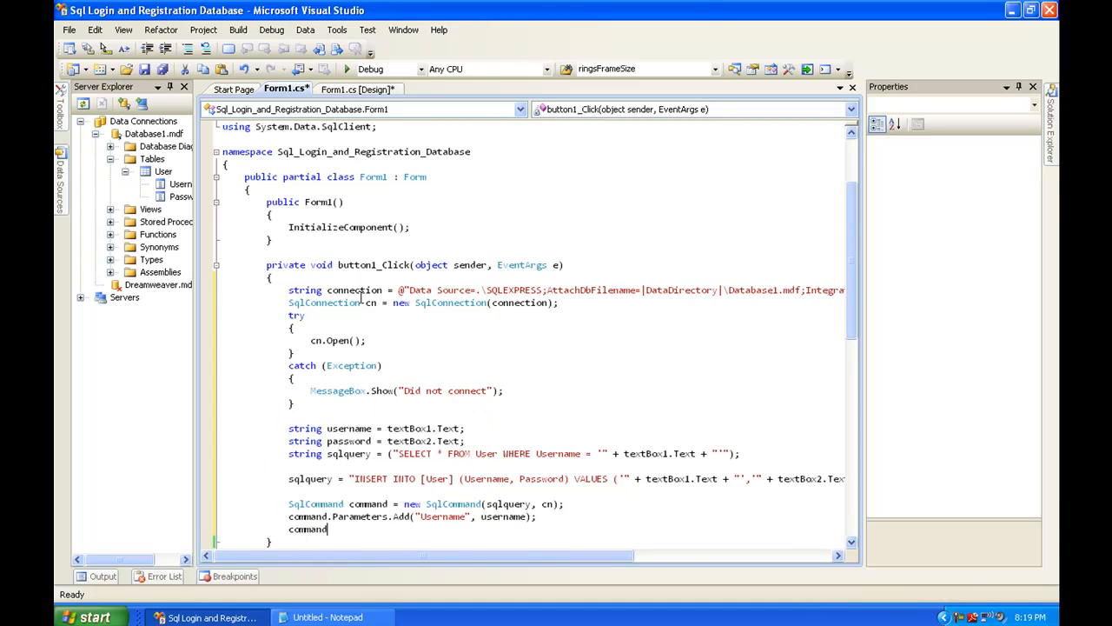
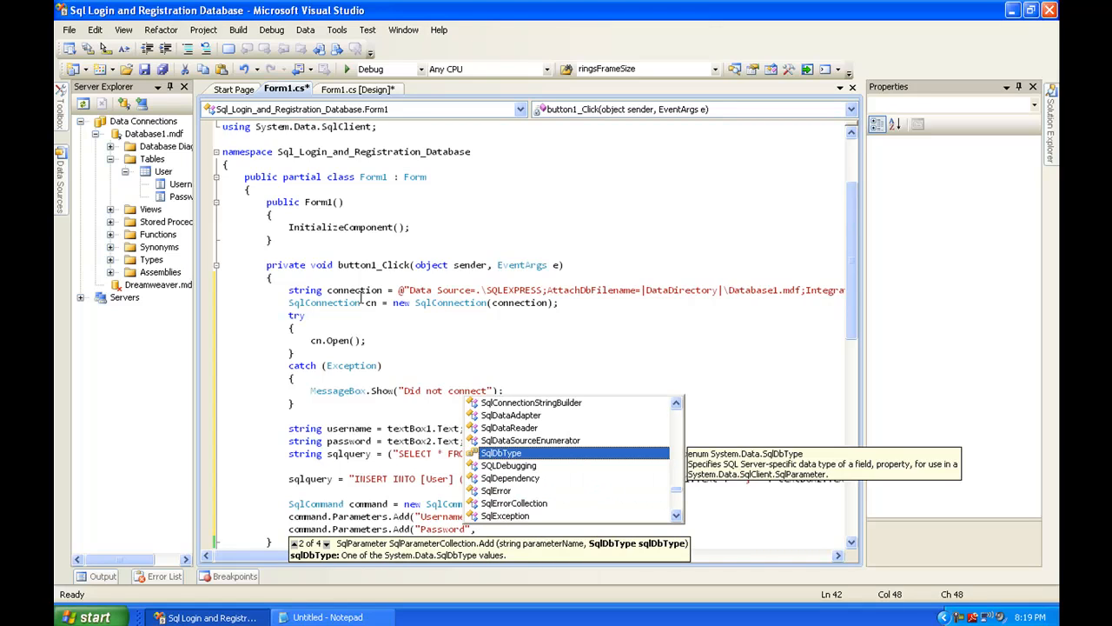
Add the "Password" parameter and command.Parameters.Clear();, then build with 0 errors.
key(Escape)
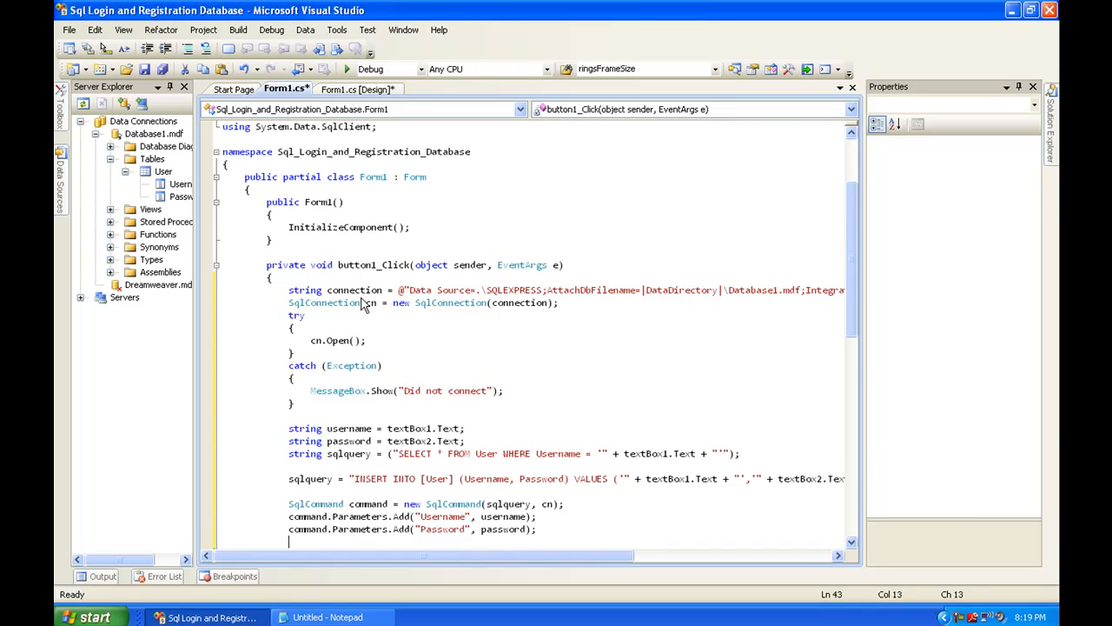
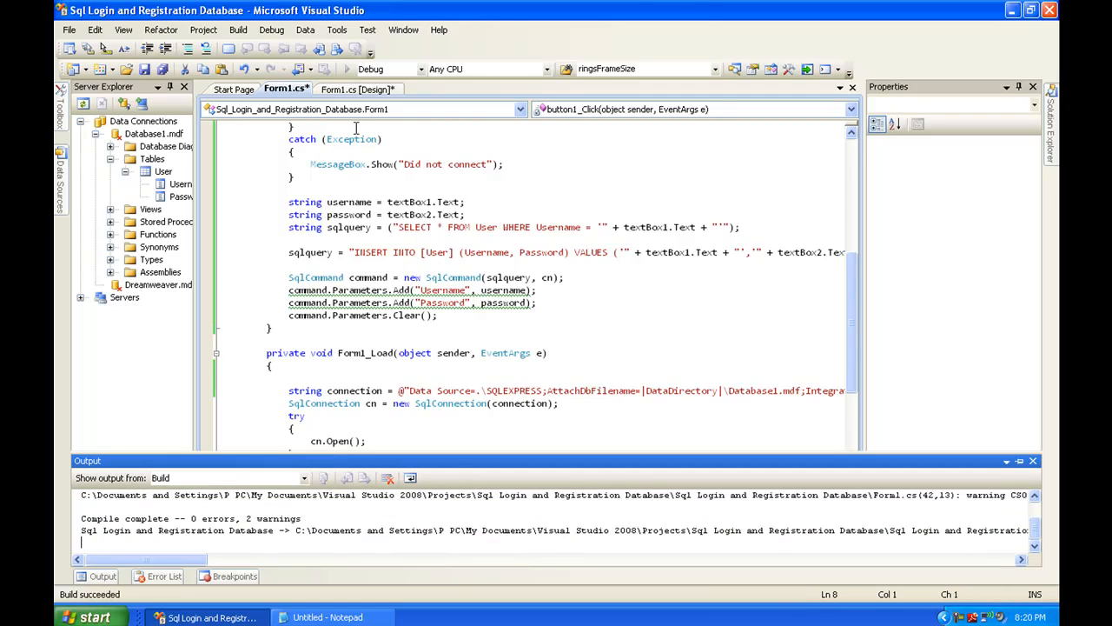
key(F5)
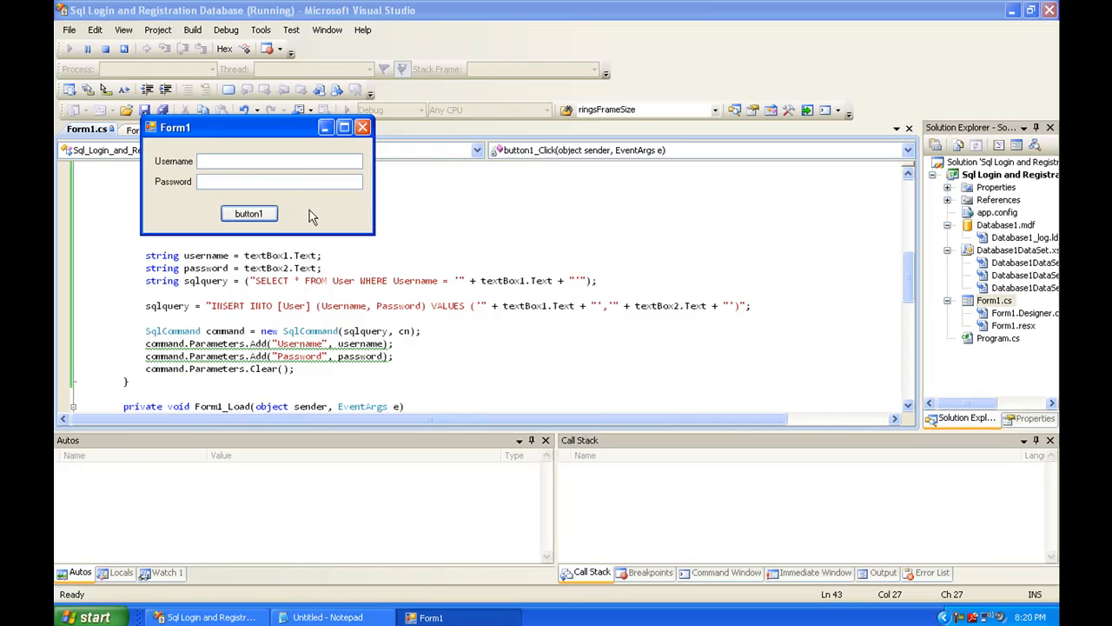
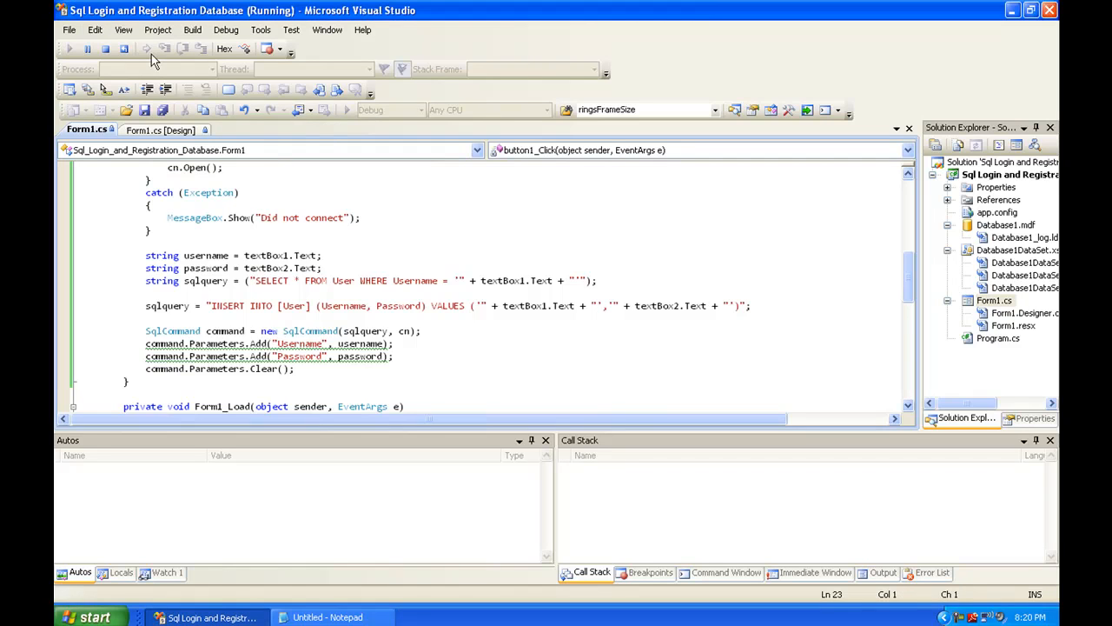
End debugging, view the User table's stored rows in Server Explorer, and return to the Form1.cs code.
click(87, 48)
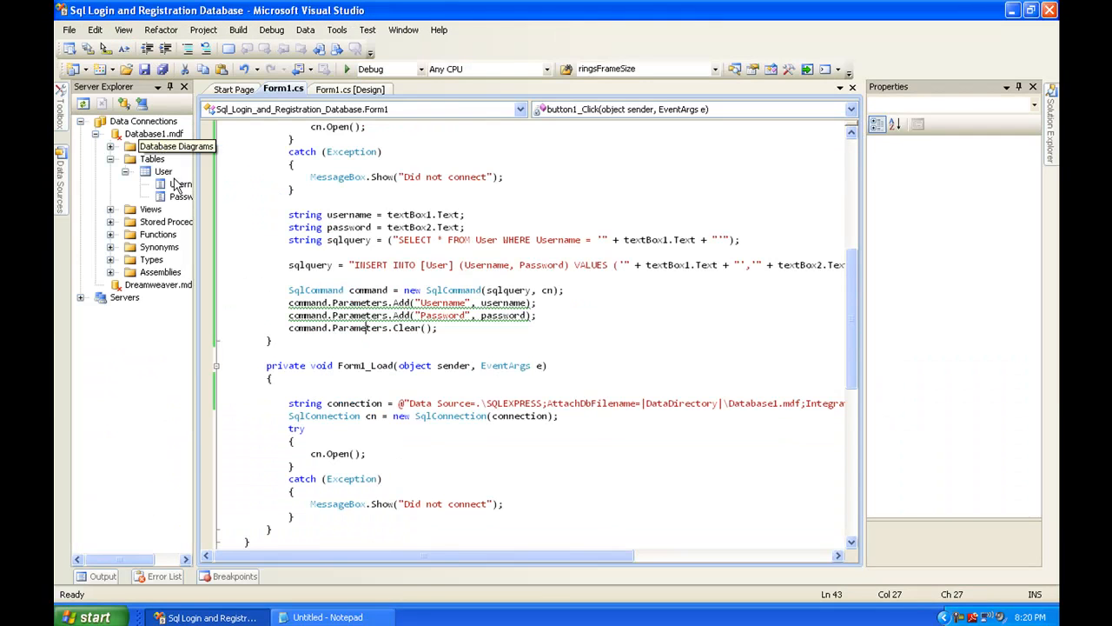
right_click(164, 170)
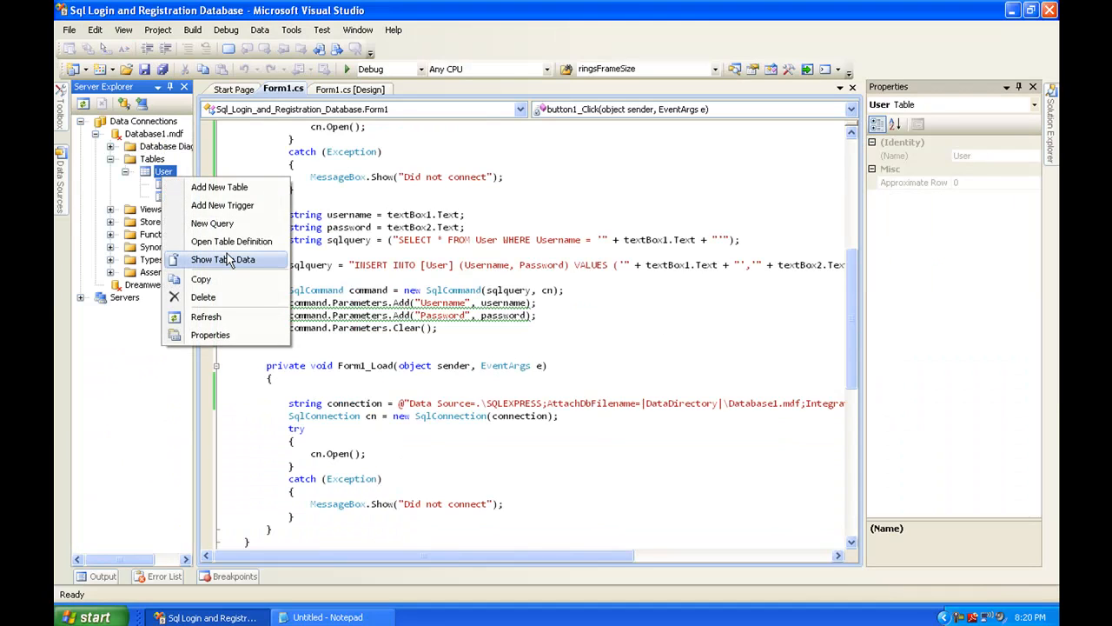
click(222, 258)
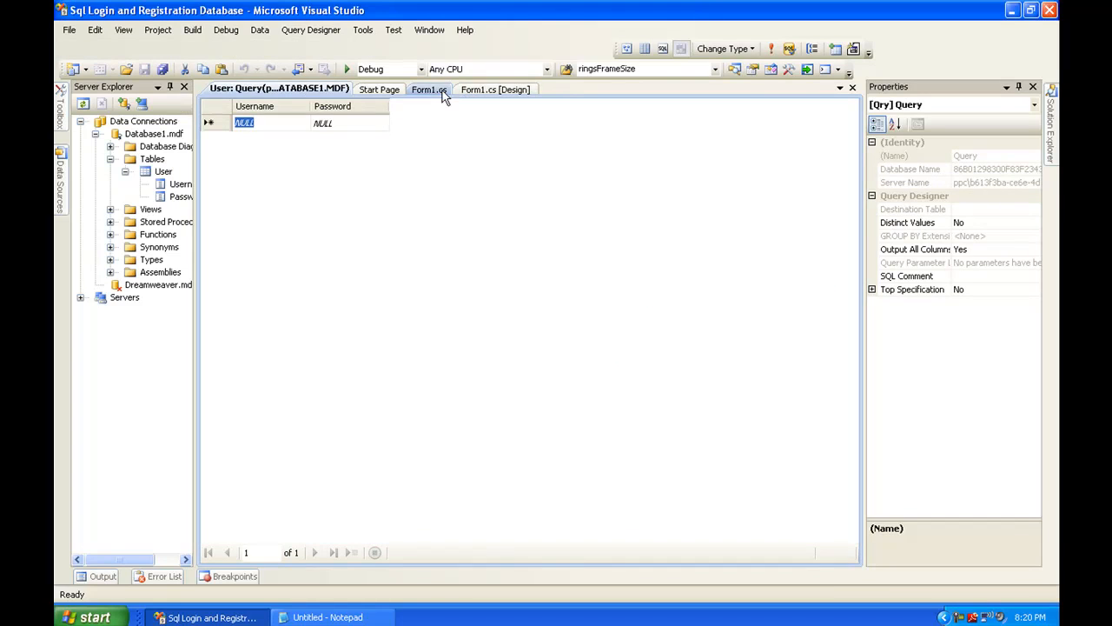
click(428, 88)
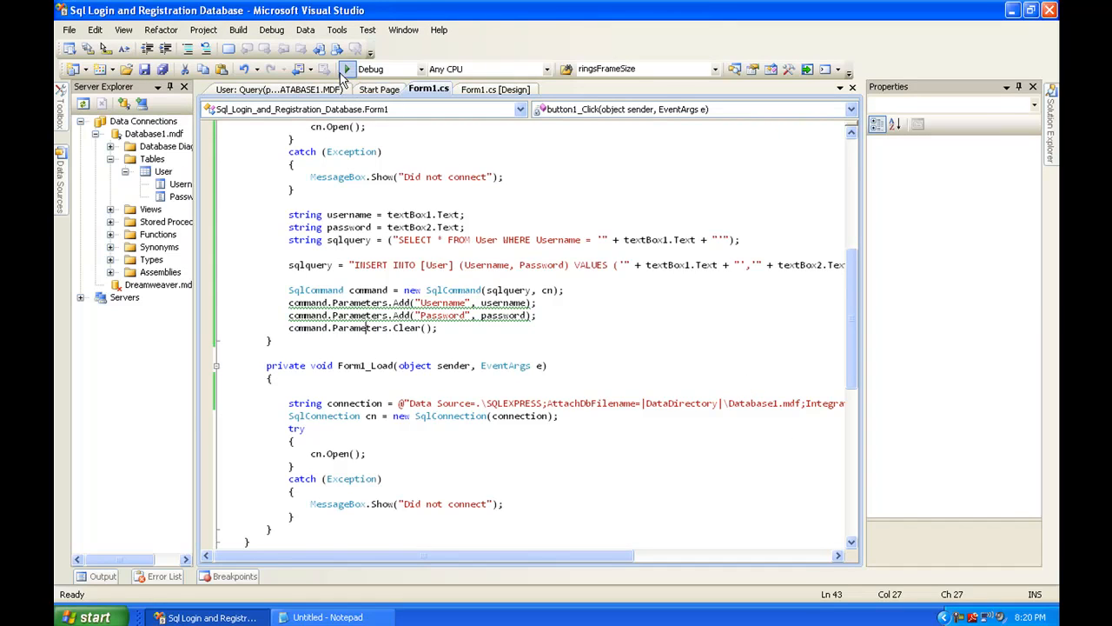
mouse_move(184, 69)
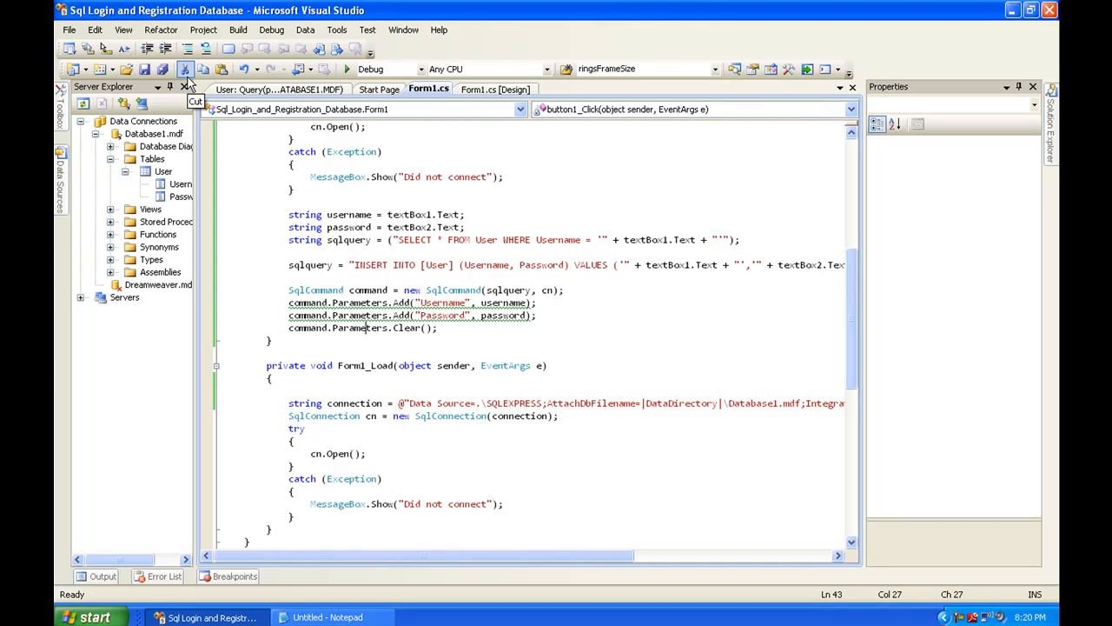